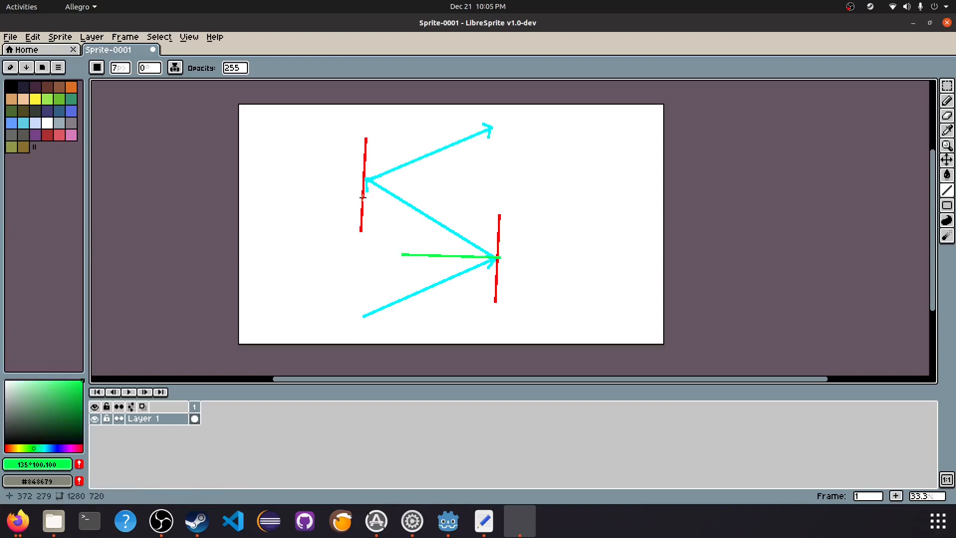
Draw the green normal line at the first wall, then switch over to the Godot editor
left_click_drag(366, 181, 421, 181)
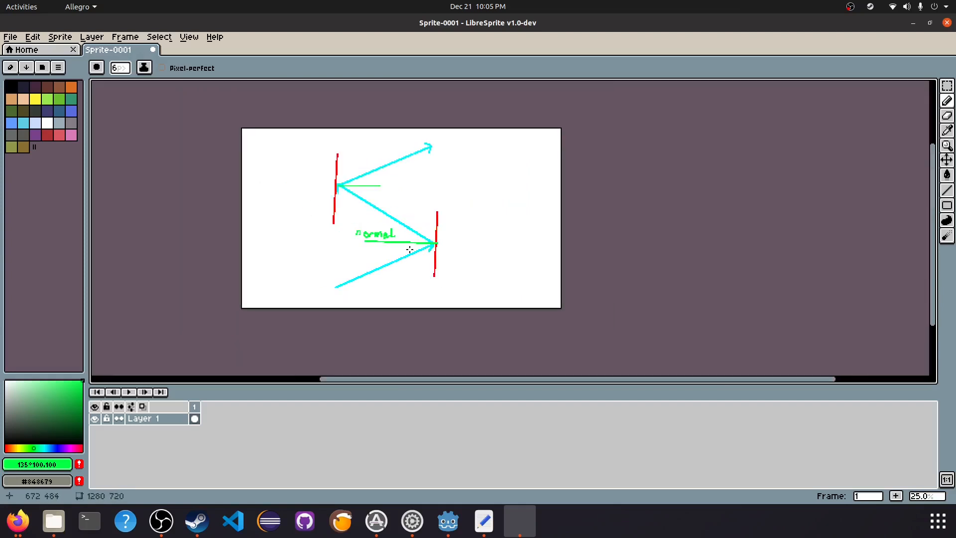
scroll("up", 3)
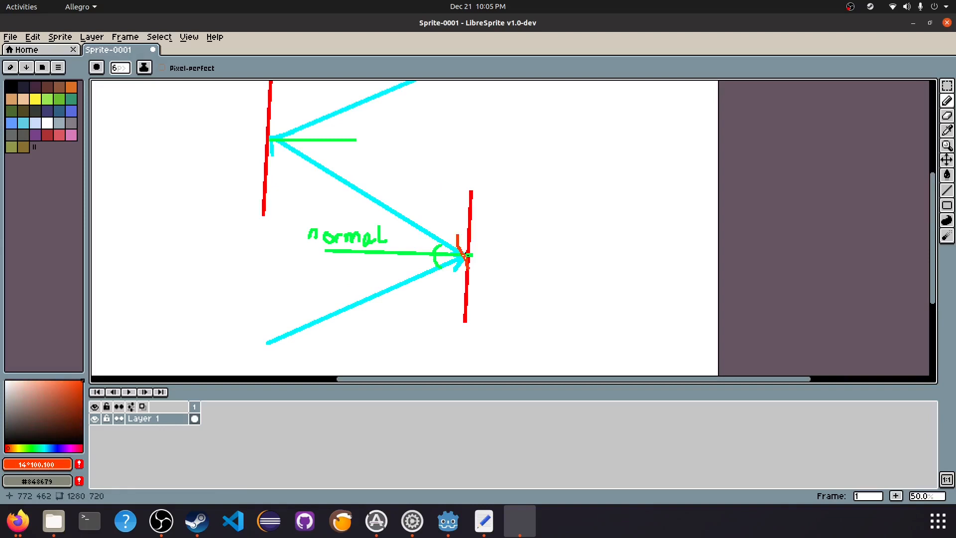
left_click(270, 132)
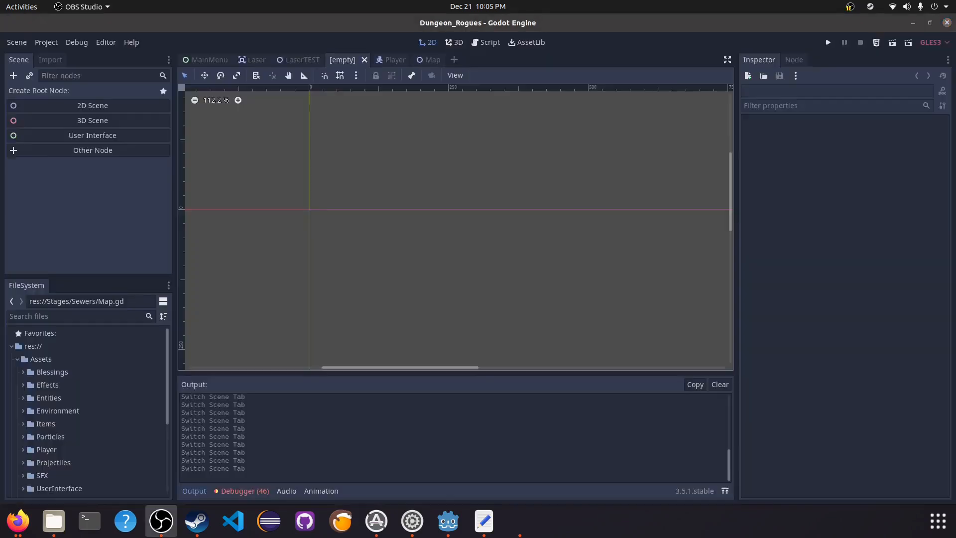
Make a 2D scene with root node 'Laser' and save it into the Assets folder
left_click(91, 104)
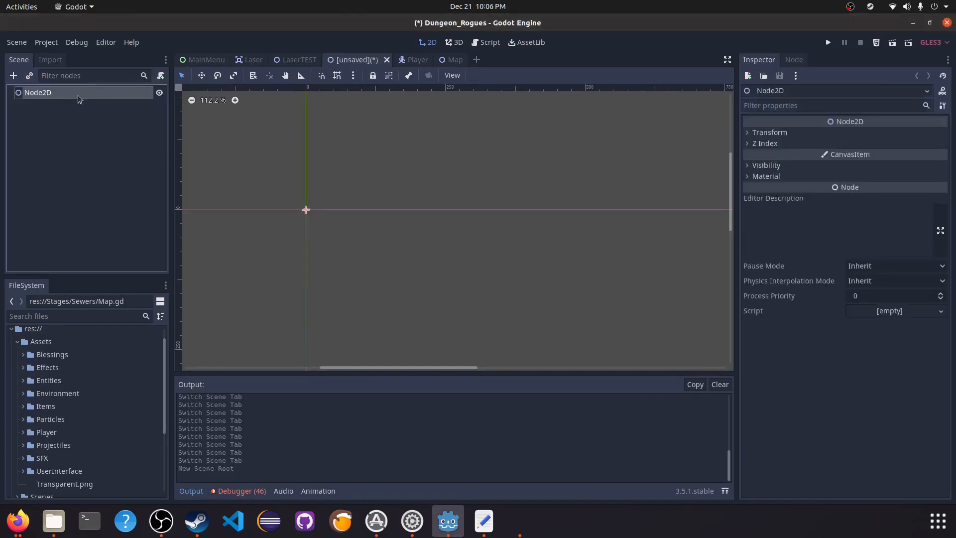
type("Laser")
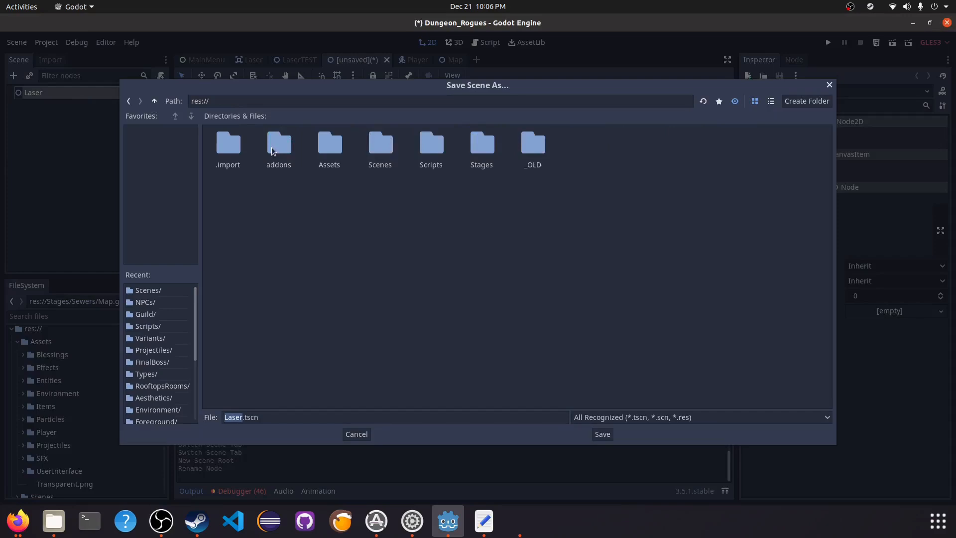
left_click(601, 433)
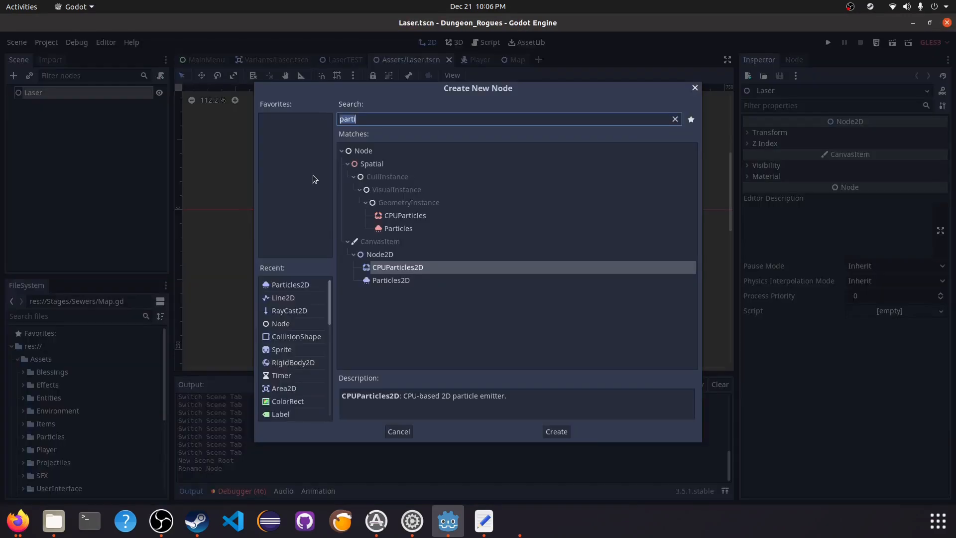
Add a RayCast2D child under Laser by searching 'rayc'
left_click(674, 119)
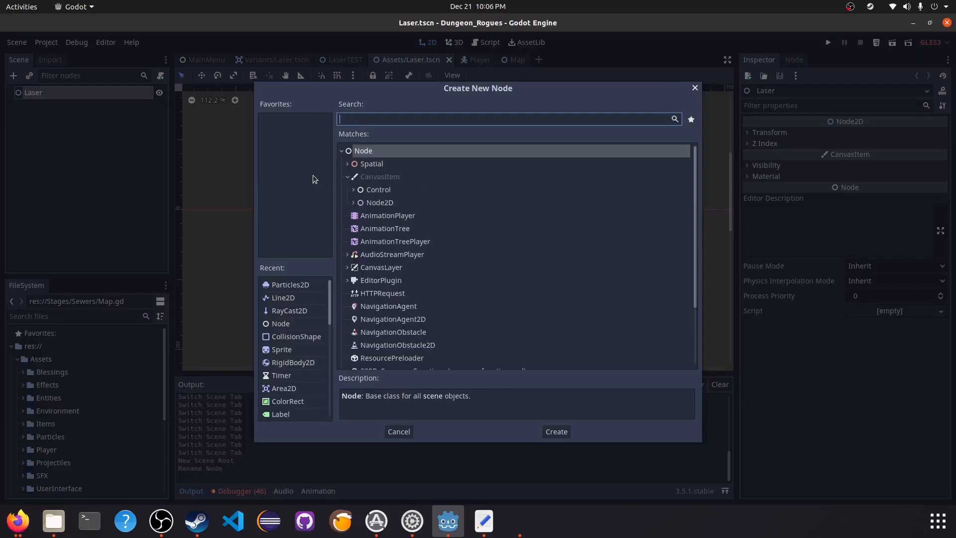
type("rayc")
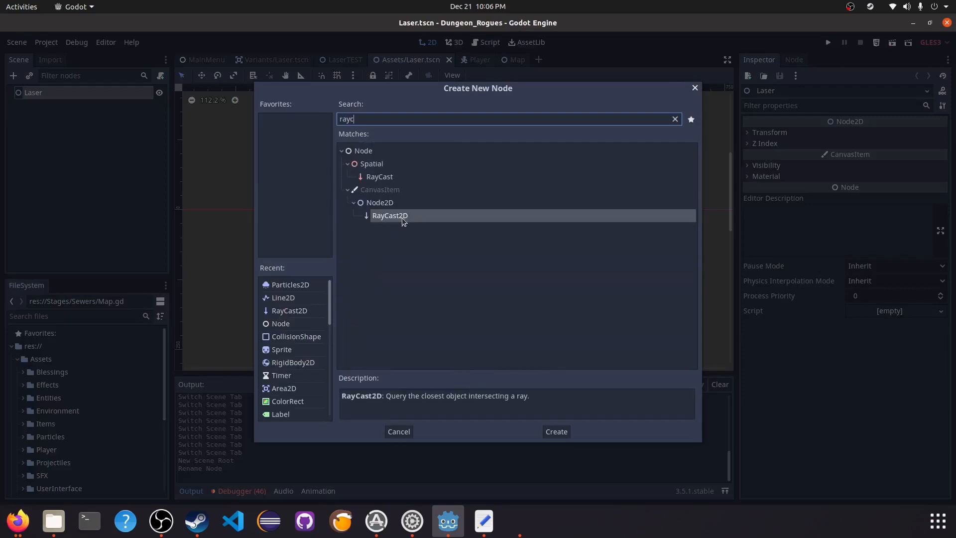
left_click(555, 431)
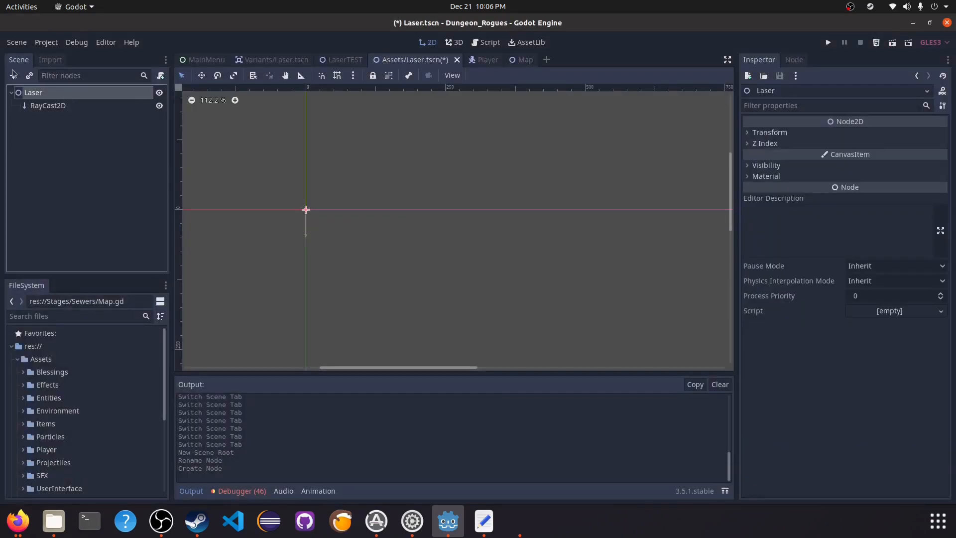
left_click(13, 74)
type("line2d")
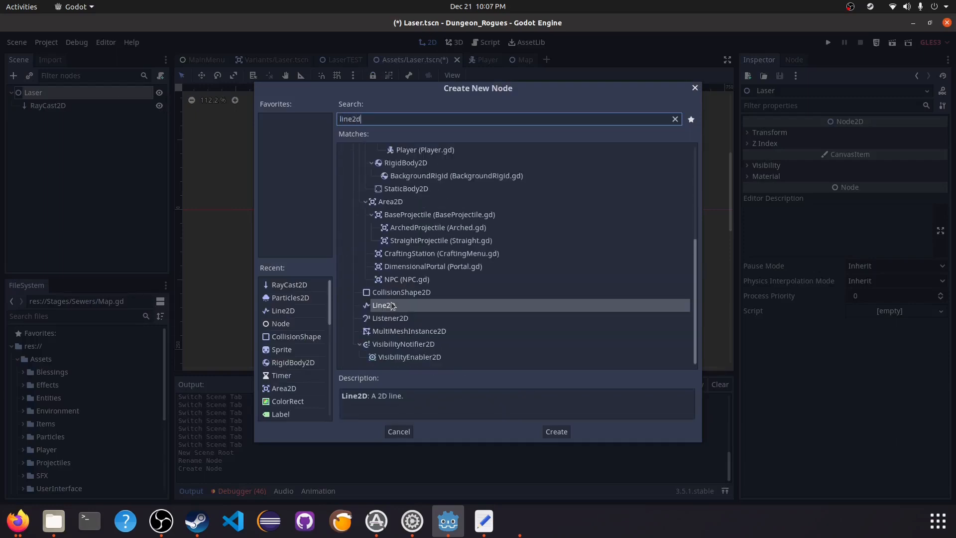
Add Line2D and Particles2D children, rename the particles 'End', and create the Laser.gd script
left_click(555, 431)
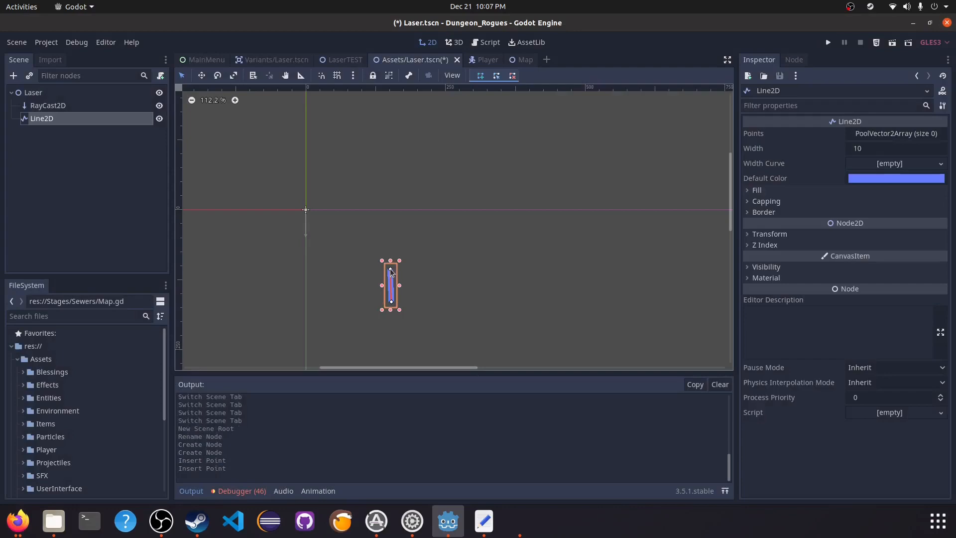
left_click(34, 91)
type("partic")
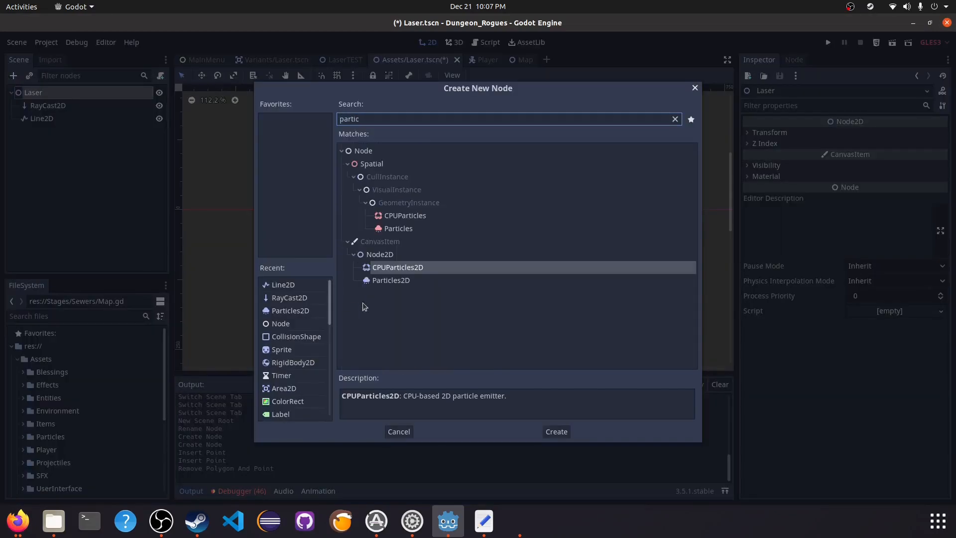
left_click(555, 431)
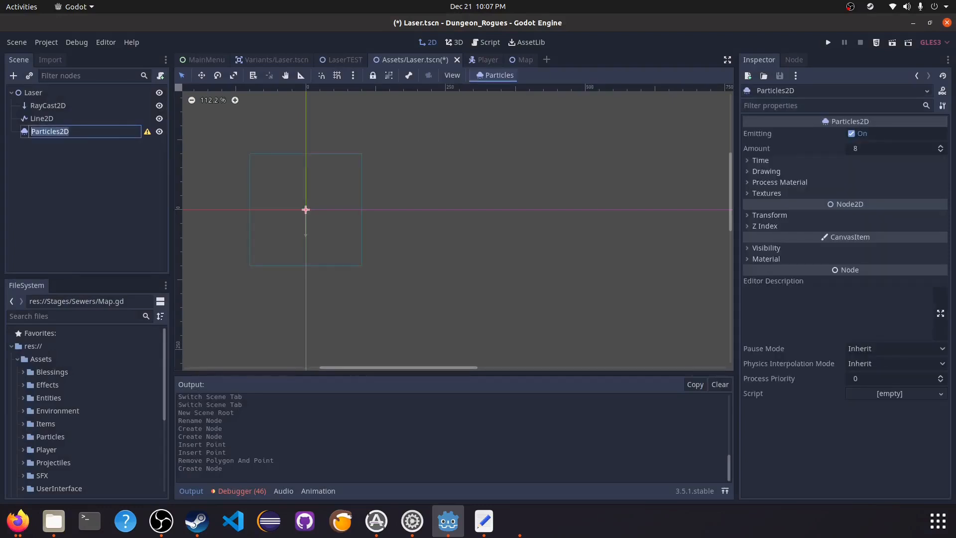
left_click(48, 105)
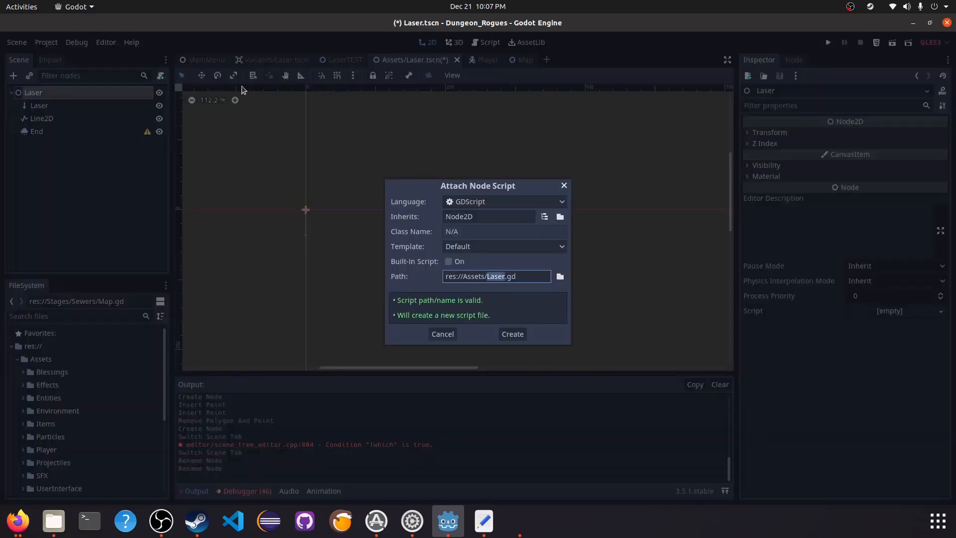
left_click(512, 334)
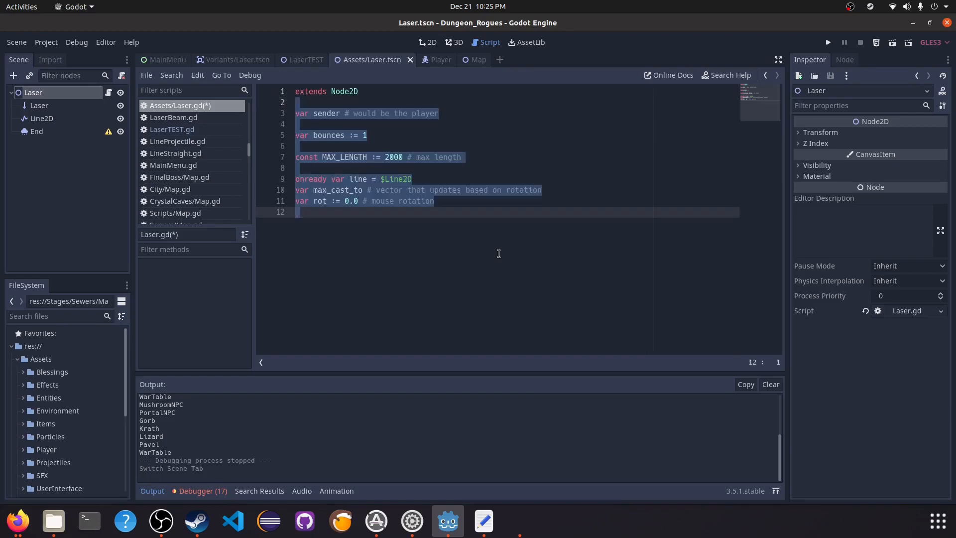
Keep the pasted declarations and add 'var lasers := []' beneath them
left_click(340, 114)
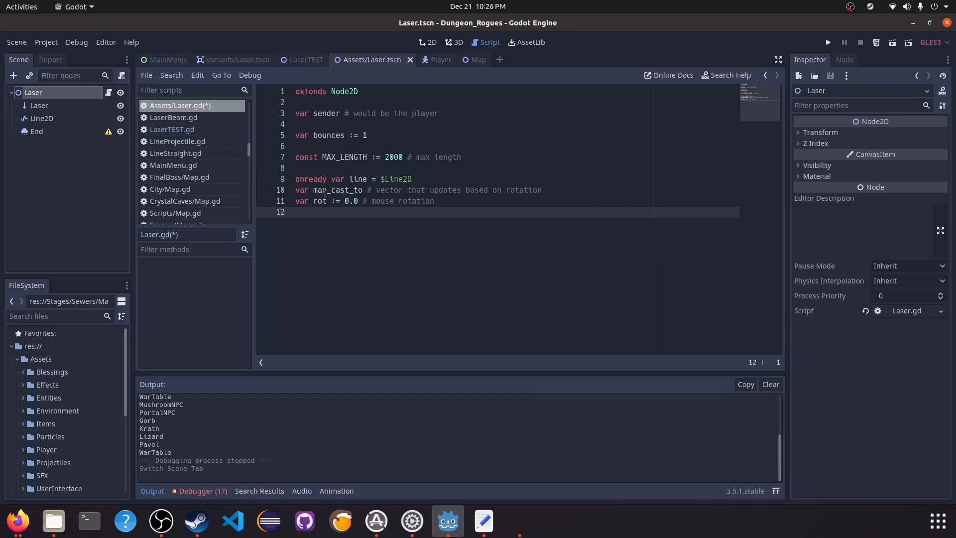
mouse_move(291, 190)
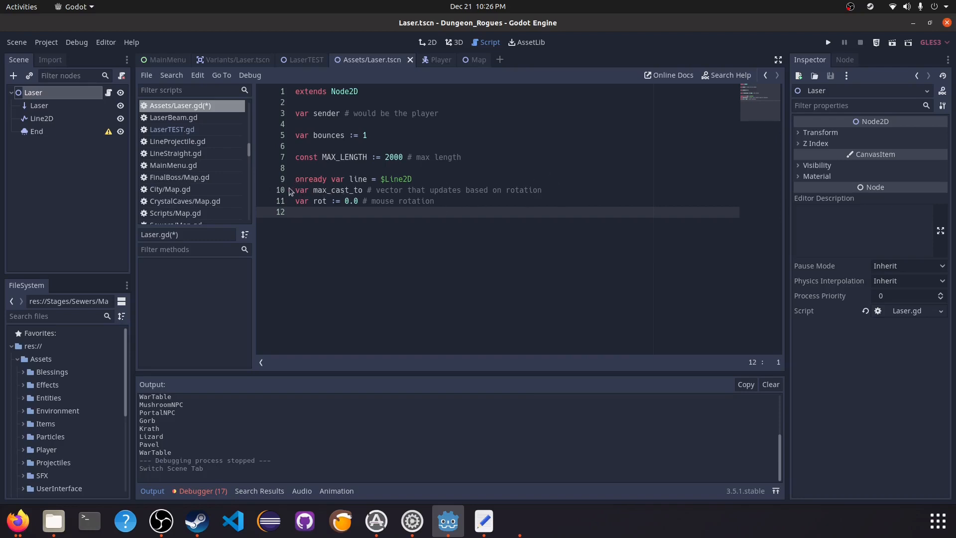
mouse_move(511, 199)
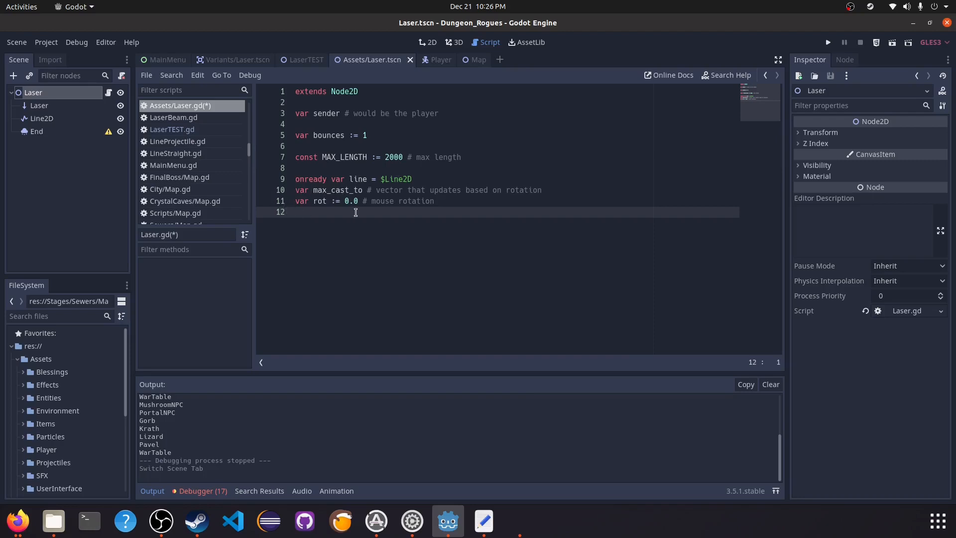
type("var lasers := []")
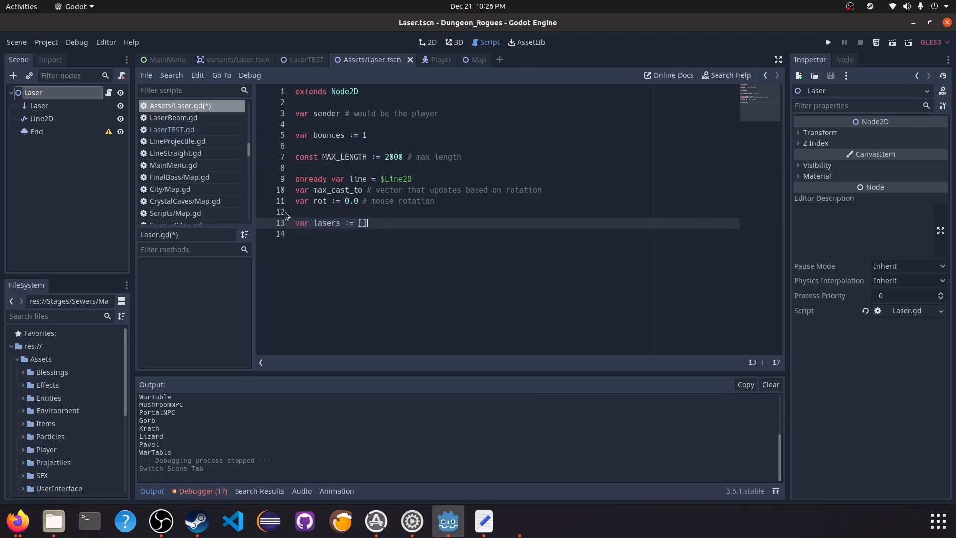
mouse_move(78, 120)
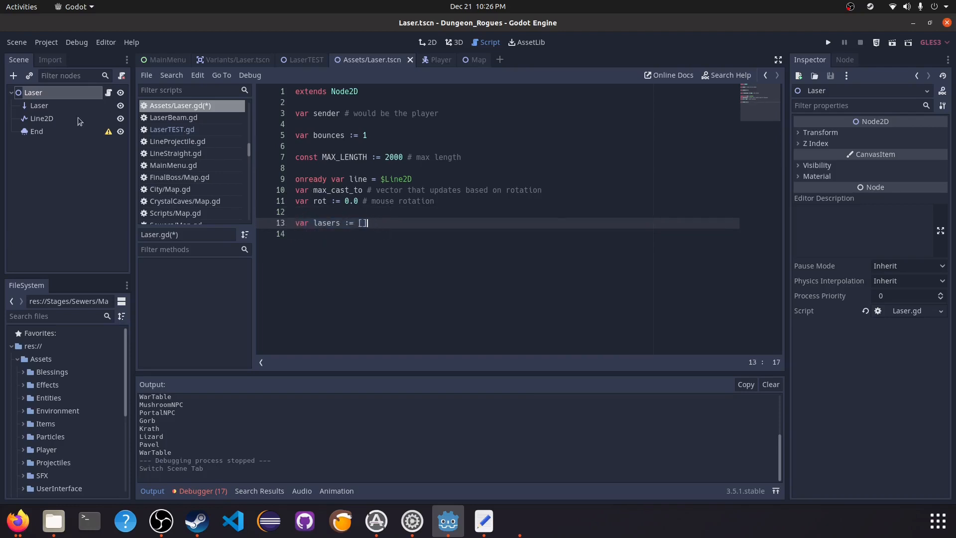
mouse_move(317, 216)
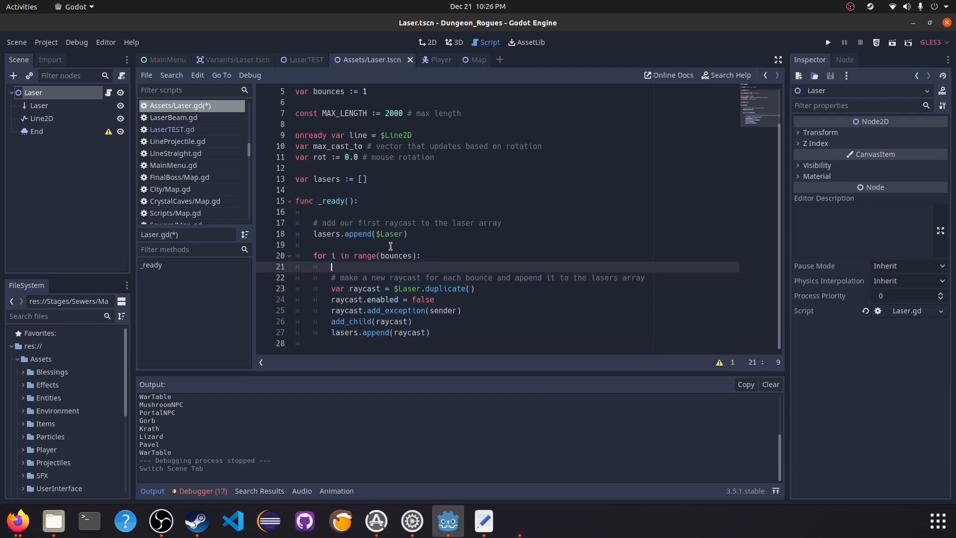
mouse_move(340, 286)
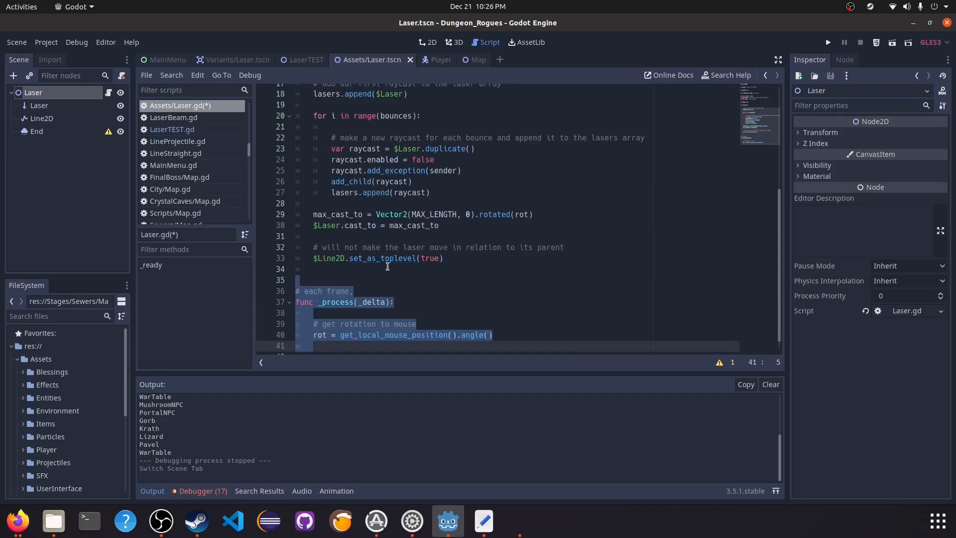
Paste the _ready raycast-duplication loop and the _process mouse-rotation code
left_click(298, 265)
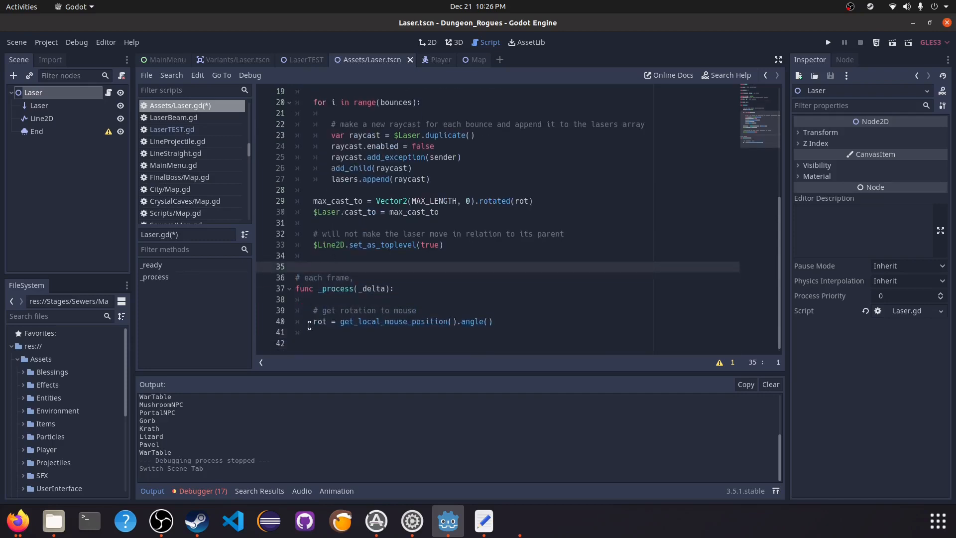
Insert line.clear_points(), the start point and the max_cast_to line below the rotation code
left_click(293, 267)
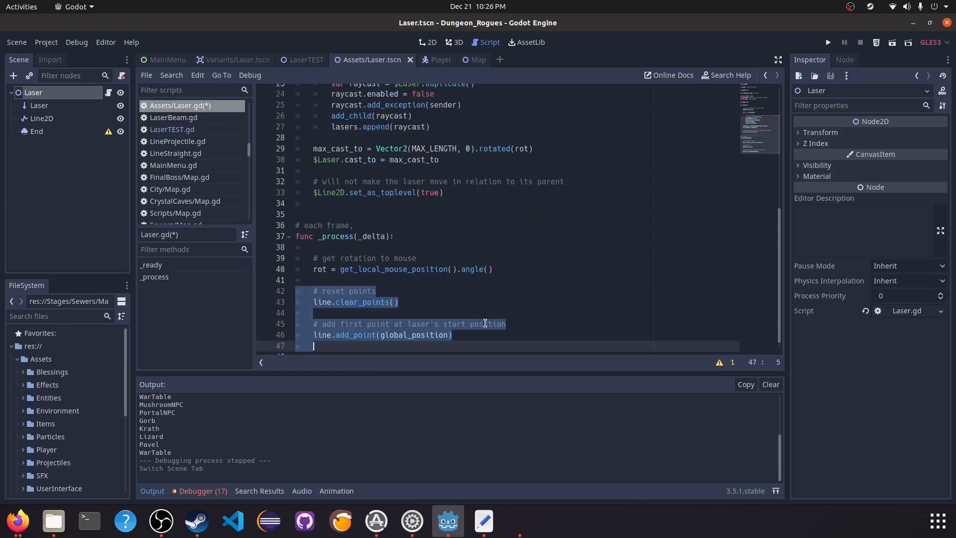
left_click(399, 302)
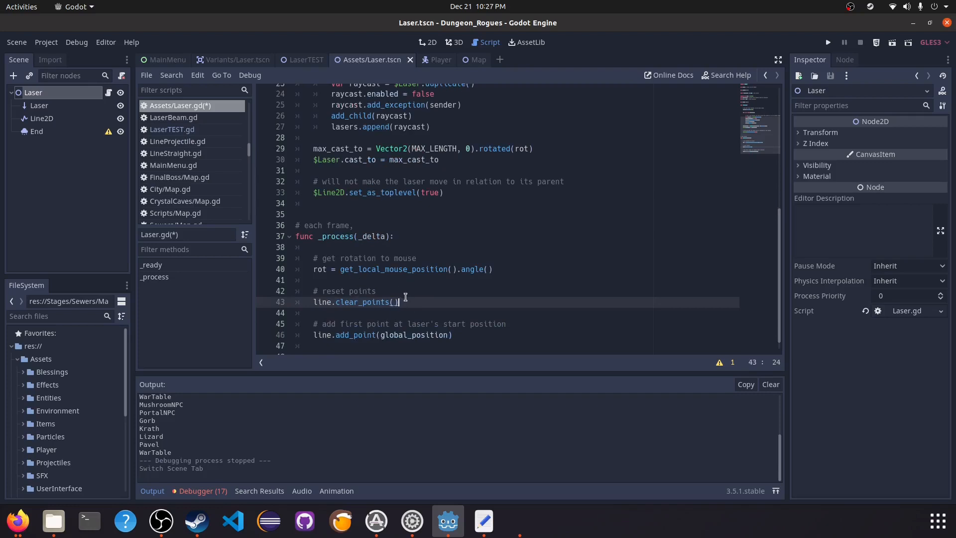
mouse_move(371, 313)
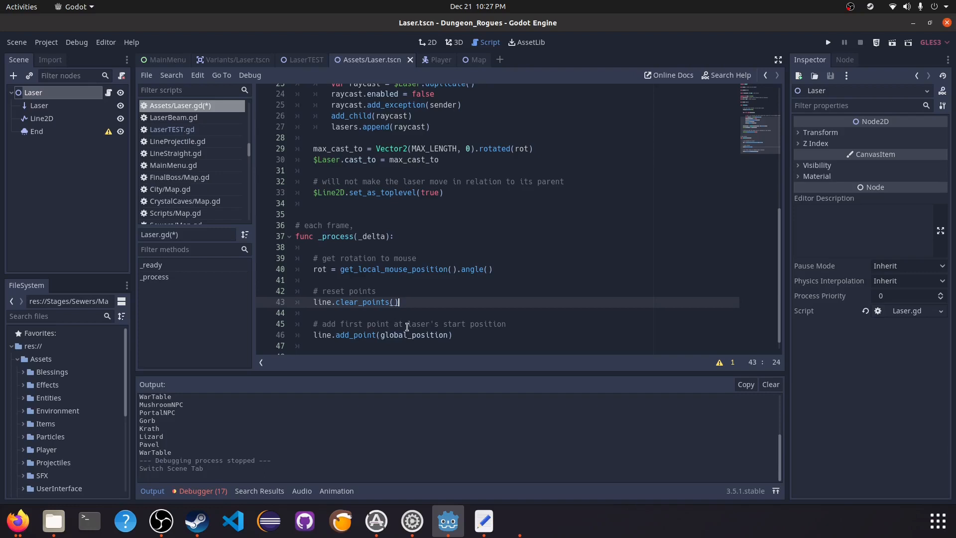
scroll("down", 3)
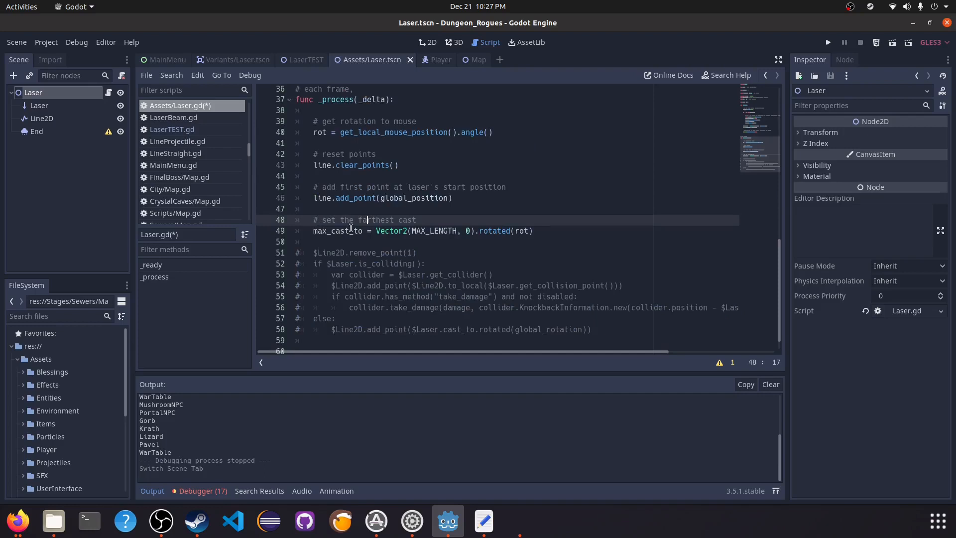
mouse_move(435, 226)
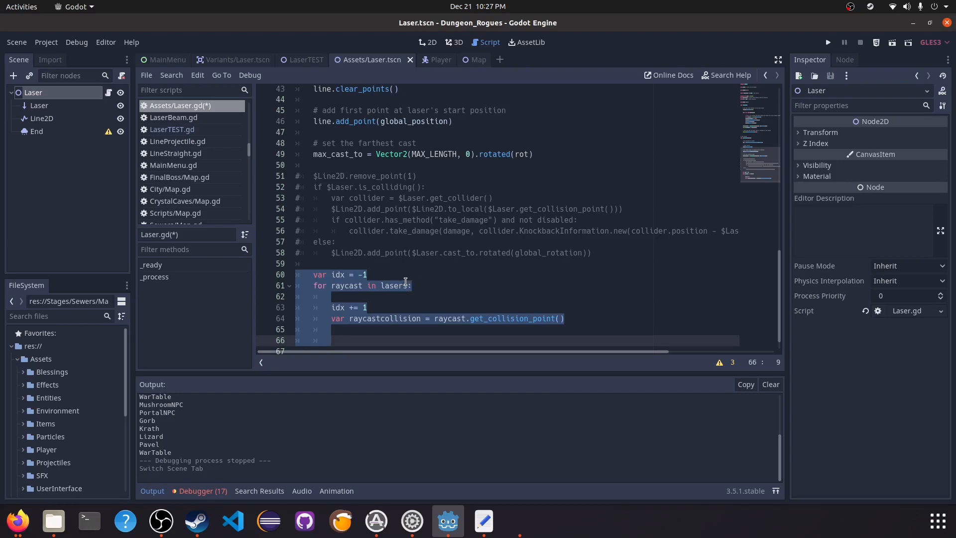
Write 'raycast.cast_to = max_cast_to' inside the loop, with the collision, damage and bounce handling
left_click(356, 297)
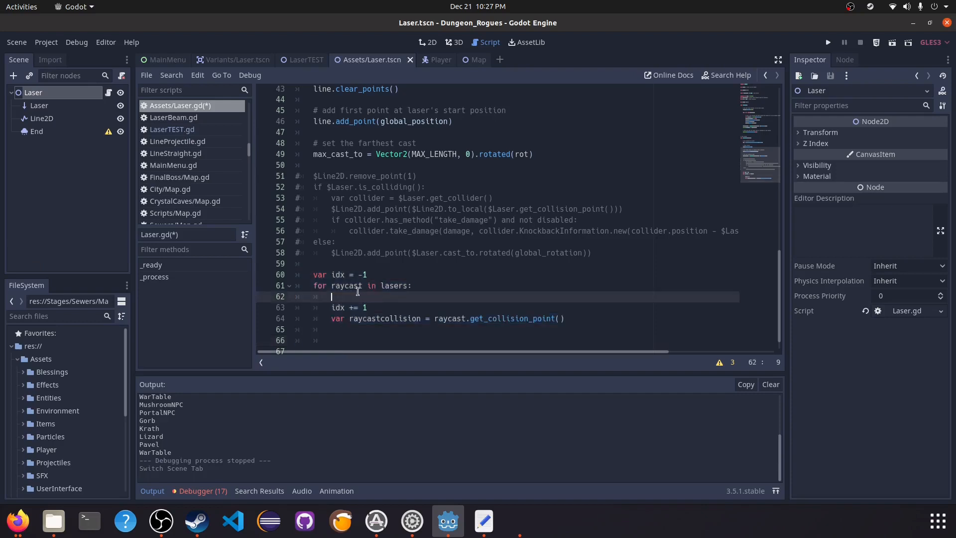
mouse_move(576, 318)
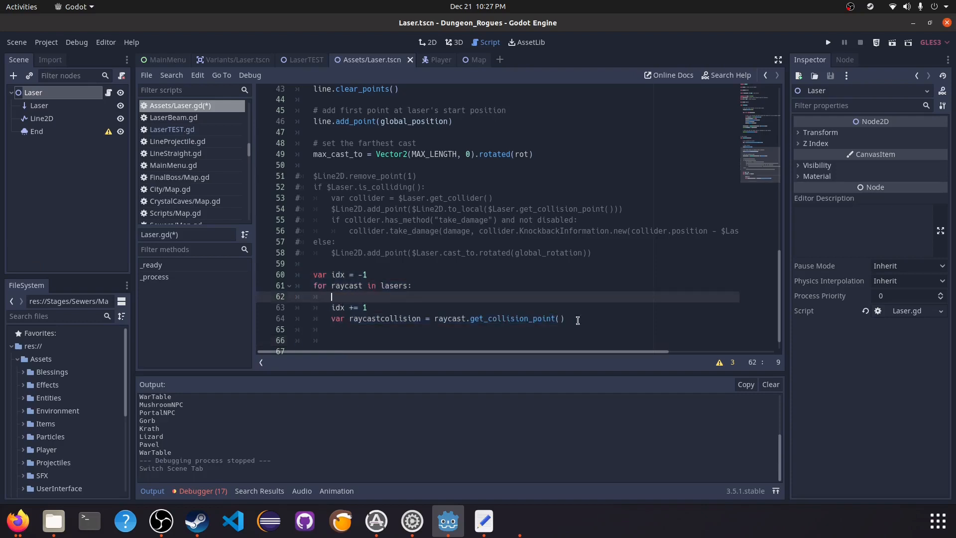
type("raycast.cast_to = max_cast_to")
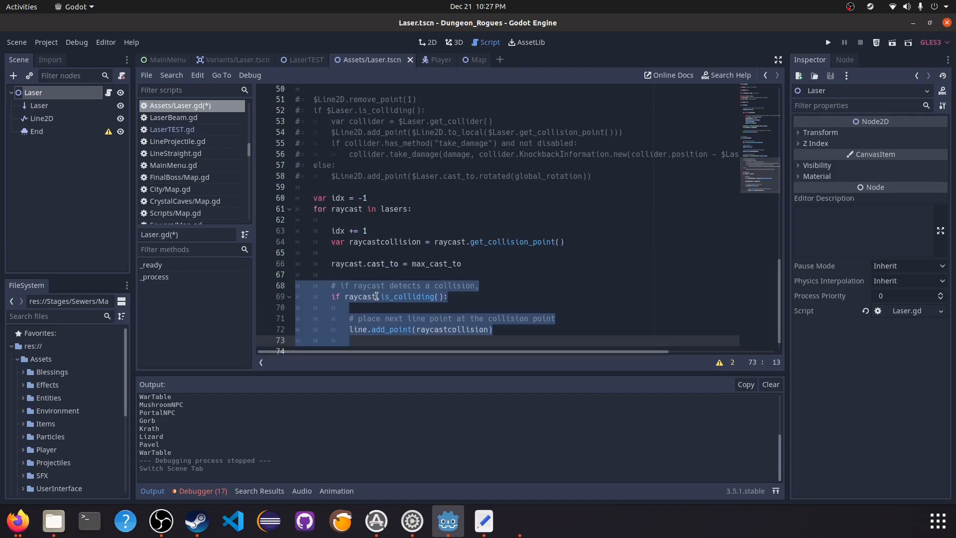
mouse_move(396, 339)
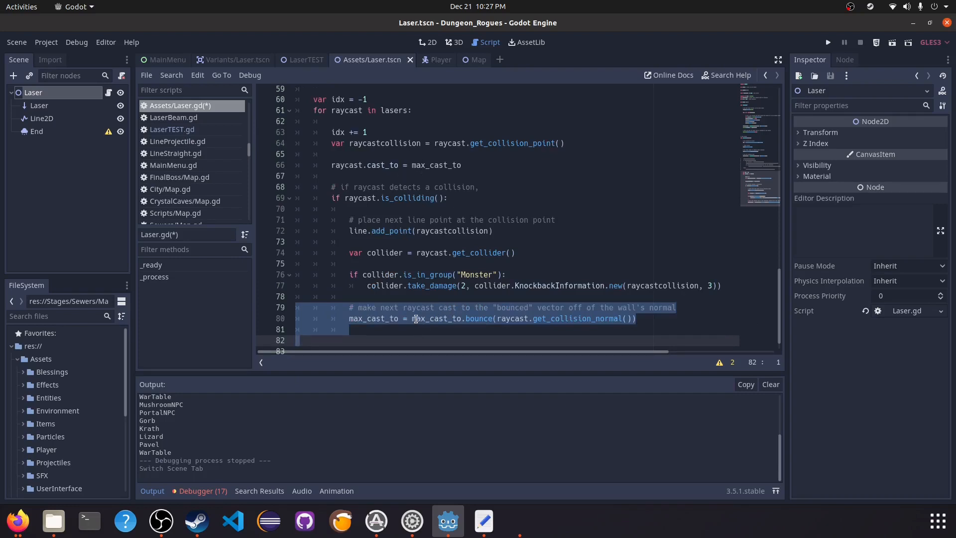
mouse_move(503, 303)
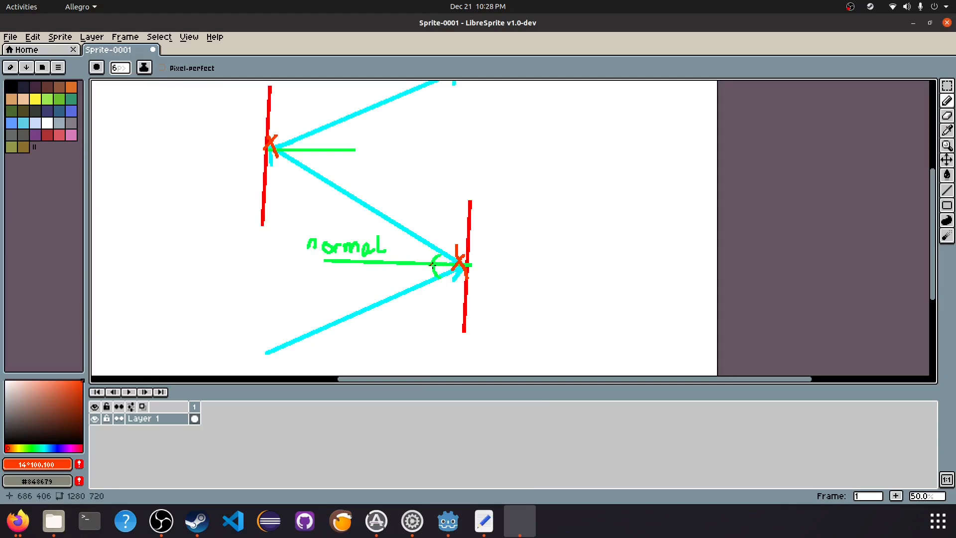
left_click(447, 521)
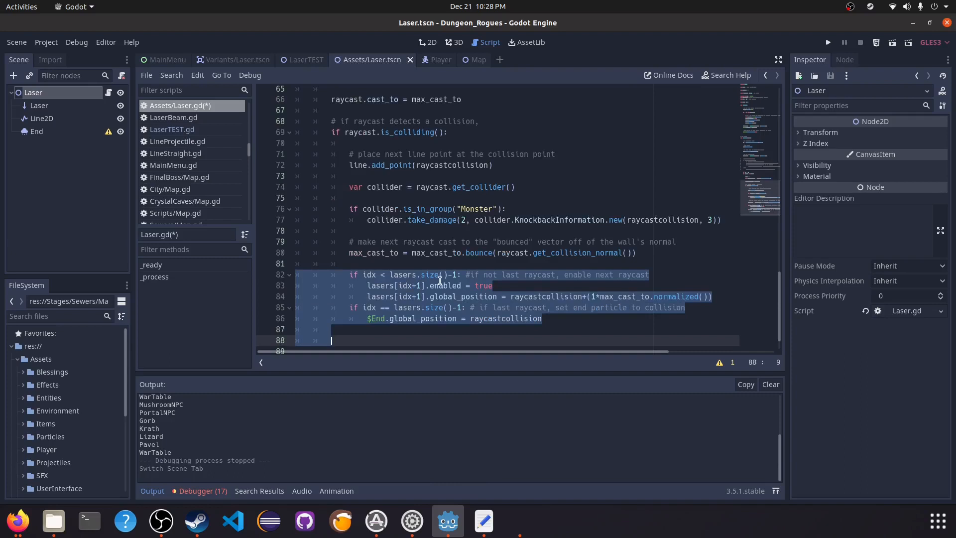
mouse_move(519, 307)
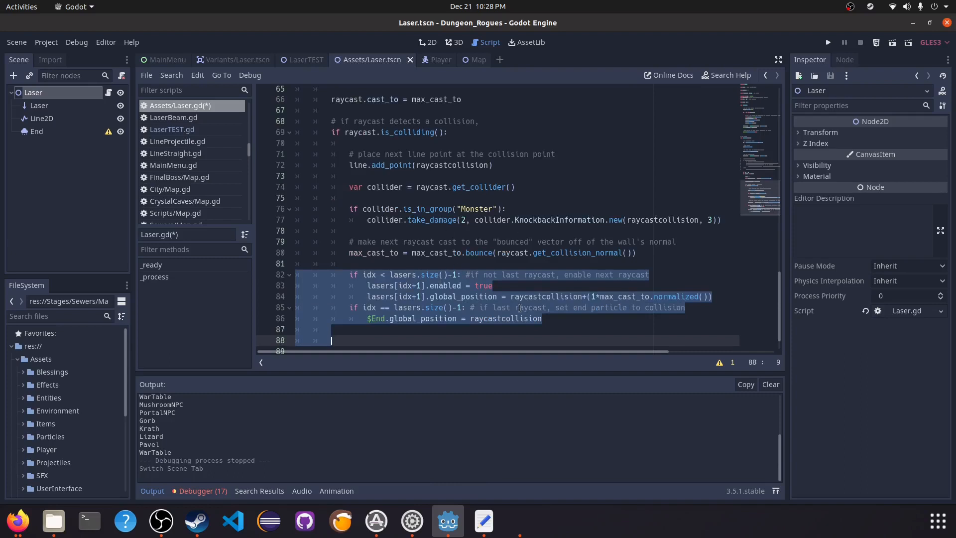
mouse_move(503, 313)
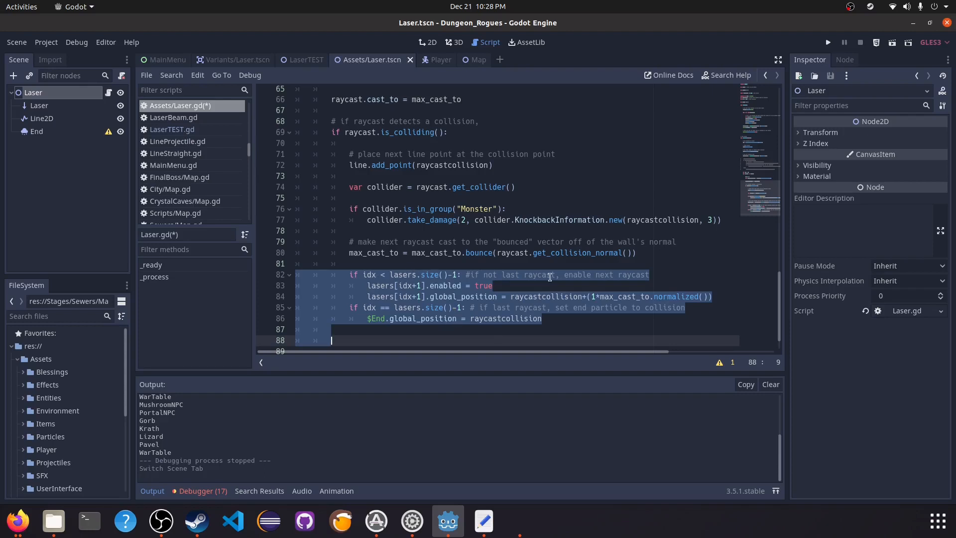
mouse_move(637, 299)
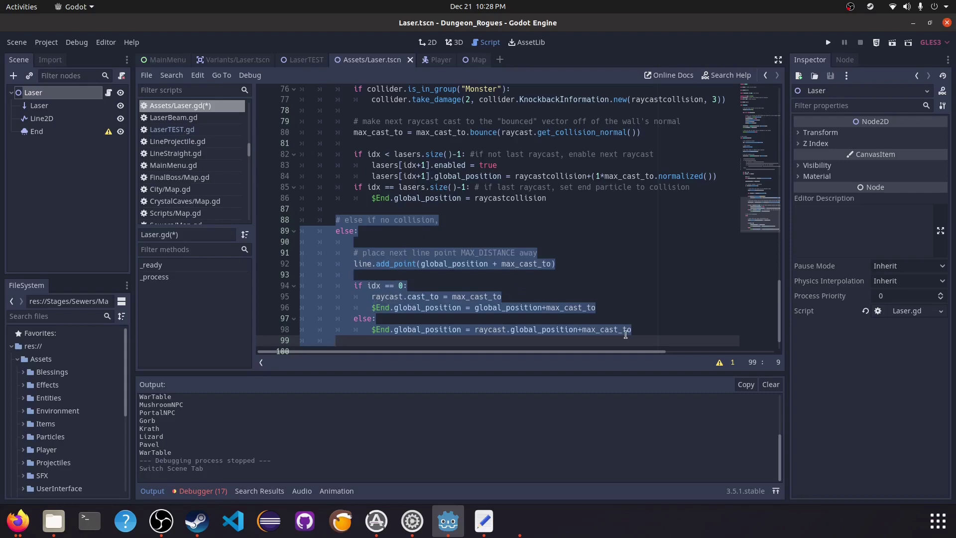
Add the next-ray enable, End placement and no-collision else branches to the loop
scroll("up", 3)
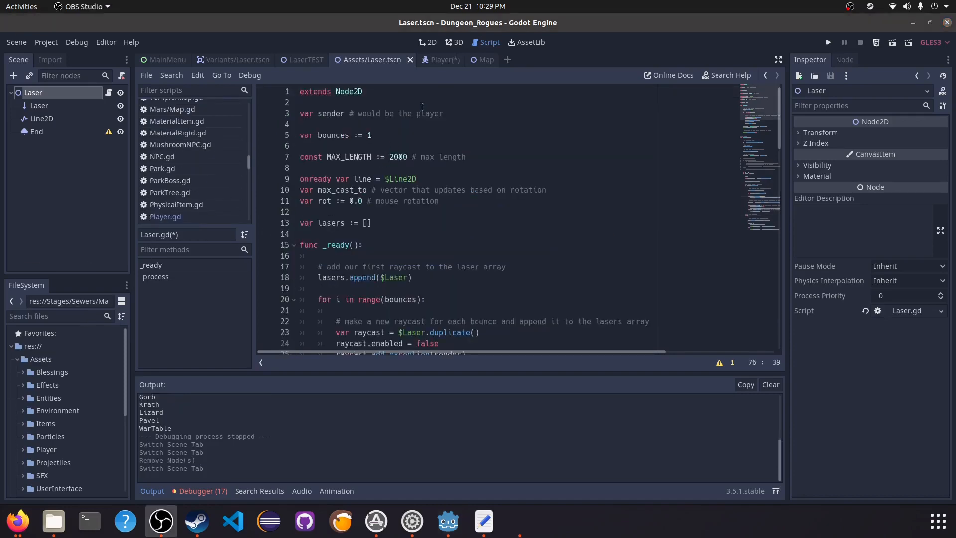
Instance Assets/Laser.tscn as a child scene of the Player
left_click(434, 59)
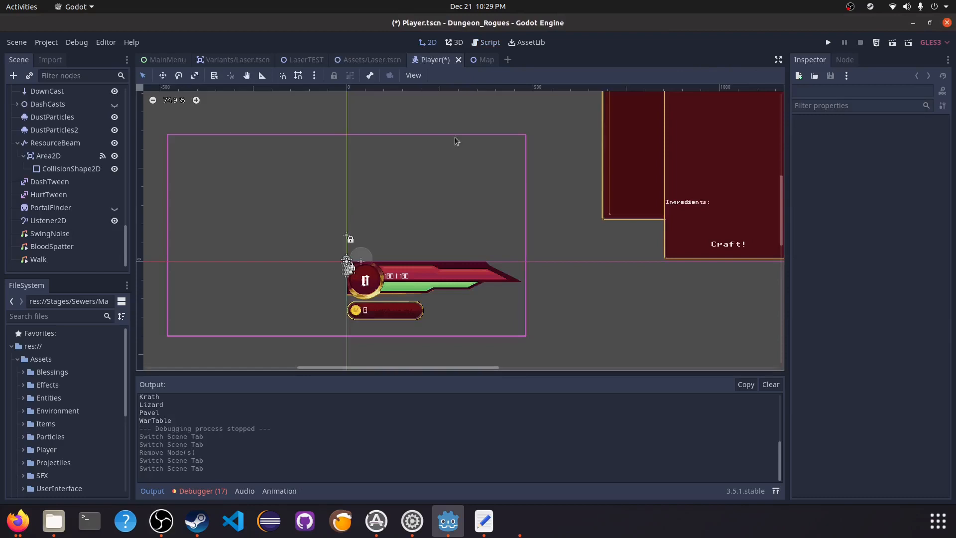
scroll("up", 3)
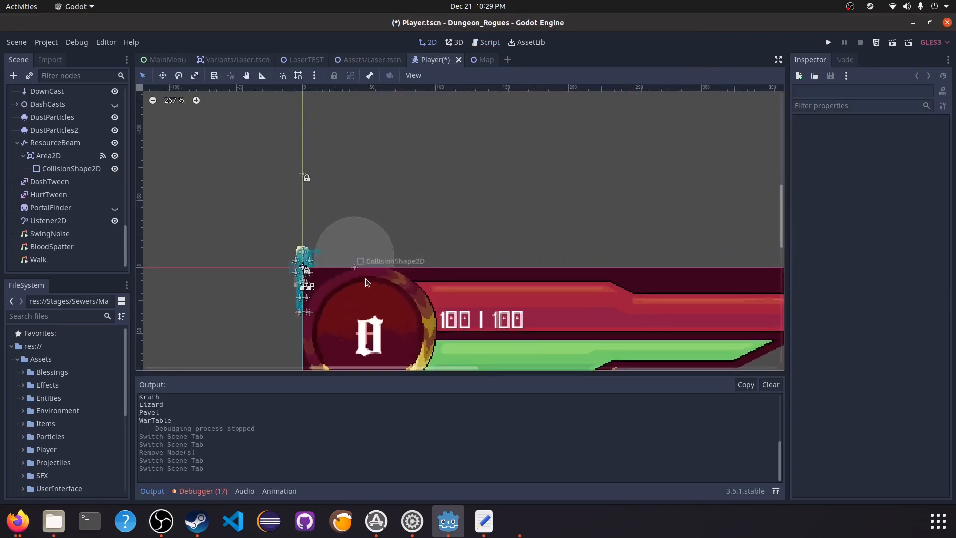
scroll("up", 3)
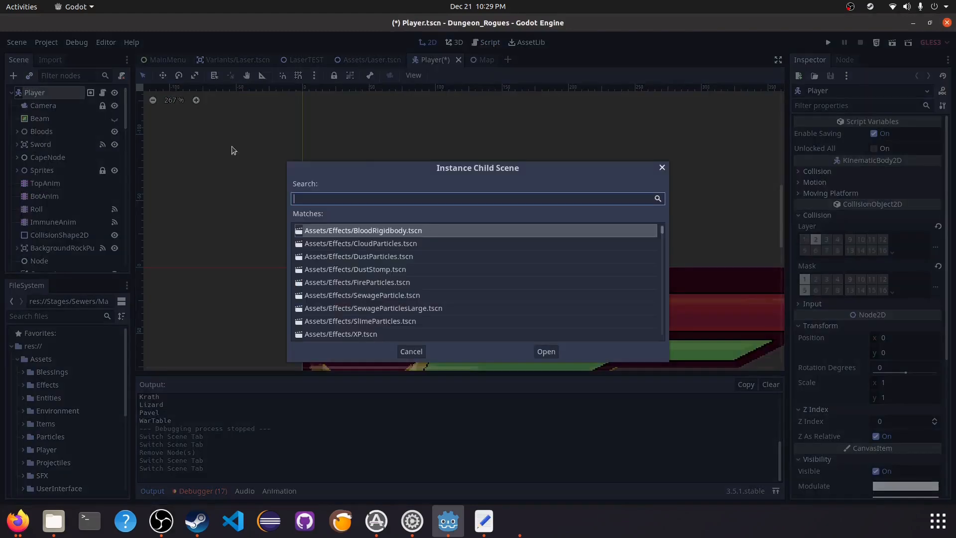
type("laser")
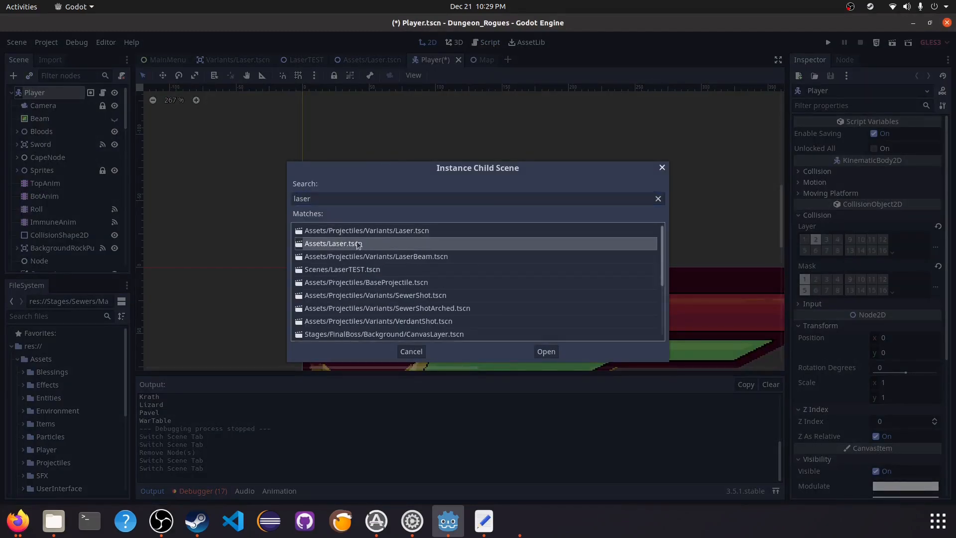
left_click(544, 352)
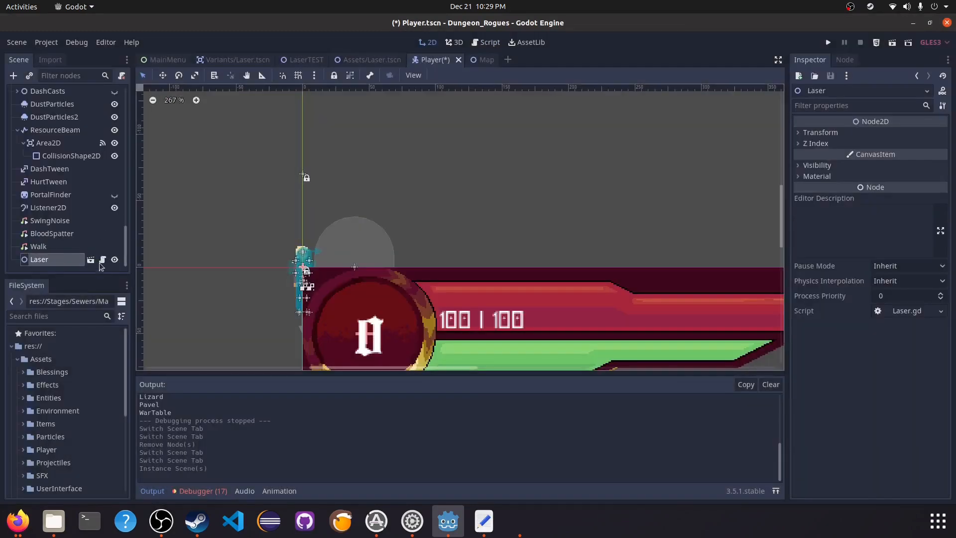
Reopen the Laser node's script and return to the scene views
left_click(103, 259)
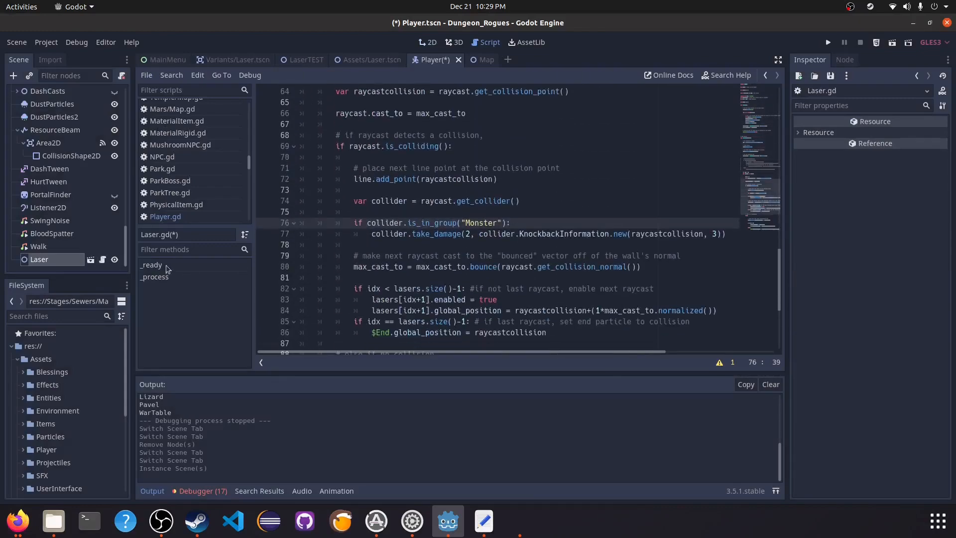
left_click(427, 42)
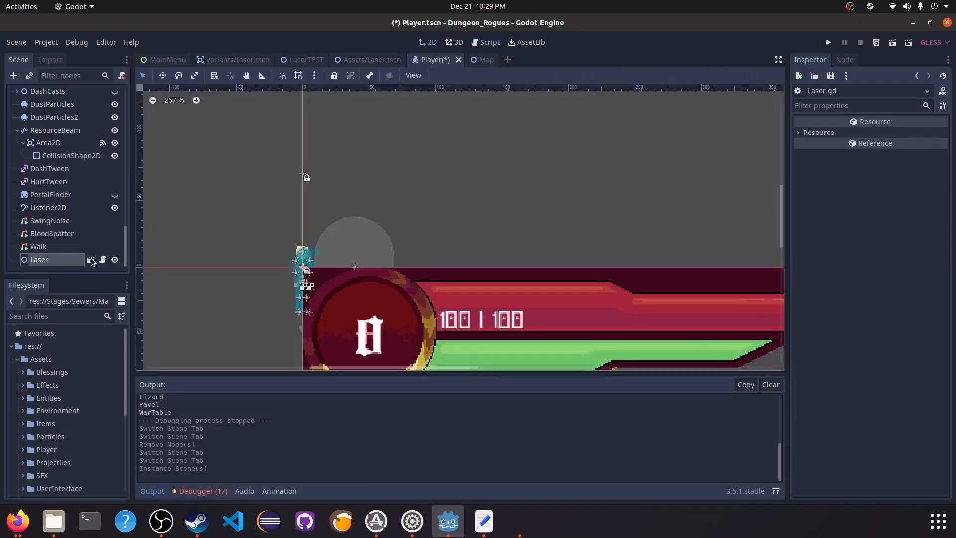
left_click(485, 42)
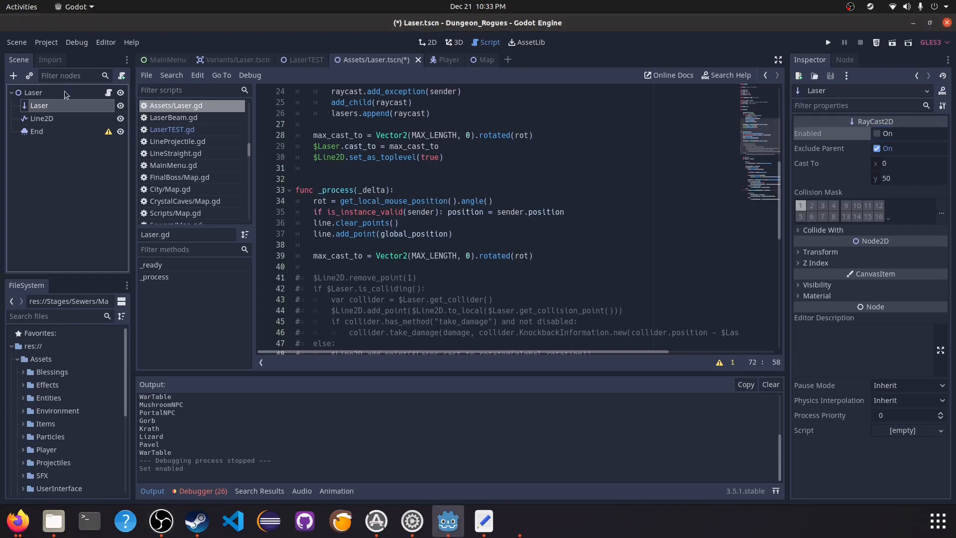
Tick Enabled on the Laser raycast, then run the game from the Map scene
left_click(876, 132)
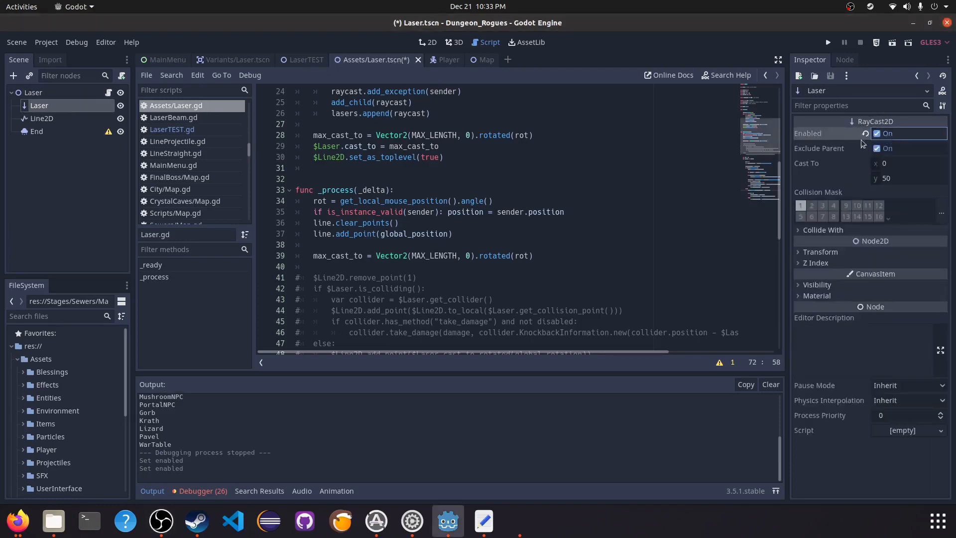
left_click(475, 58)
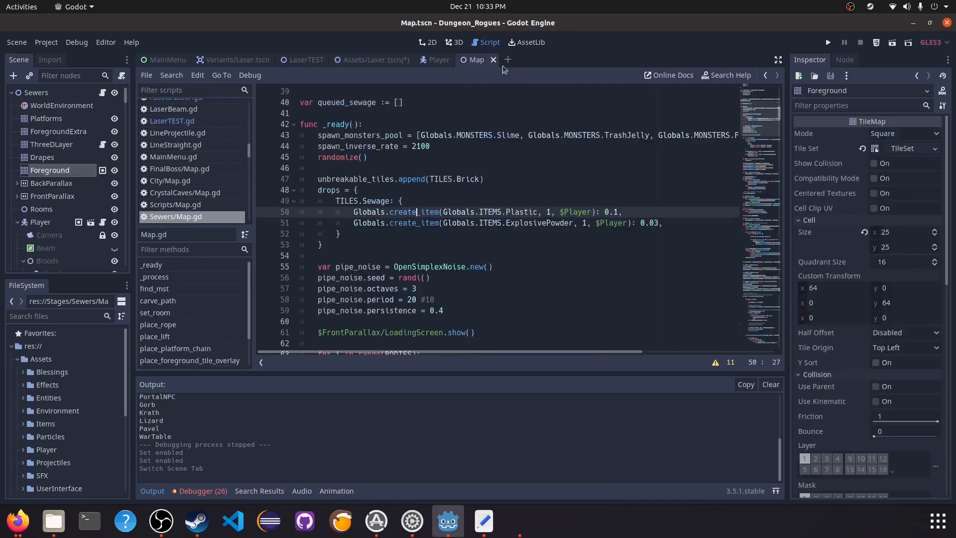
left_click(438, 59)
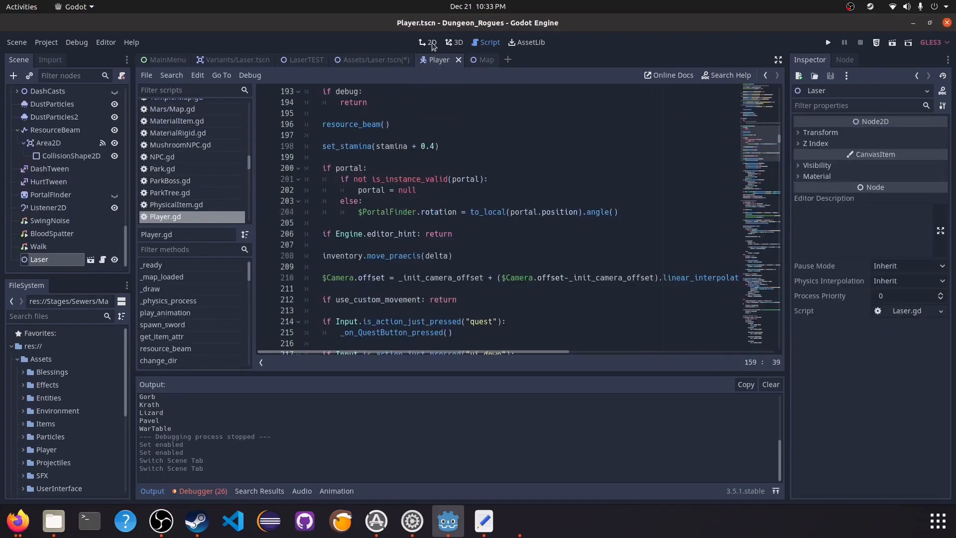
mouse_move(528, 82)
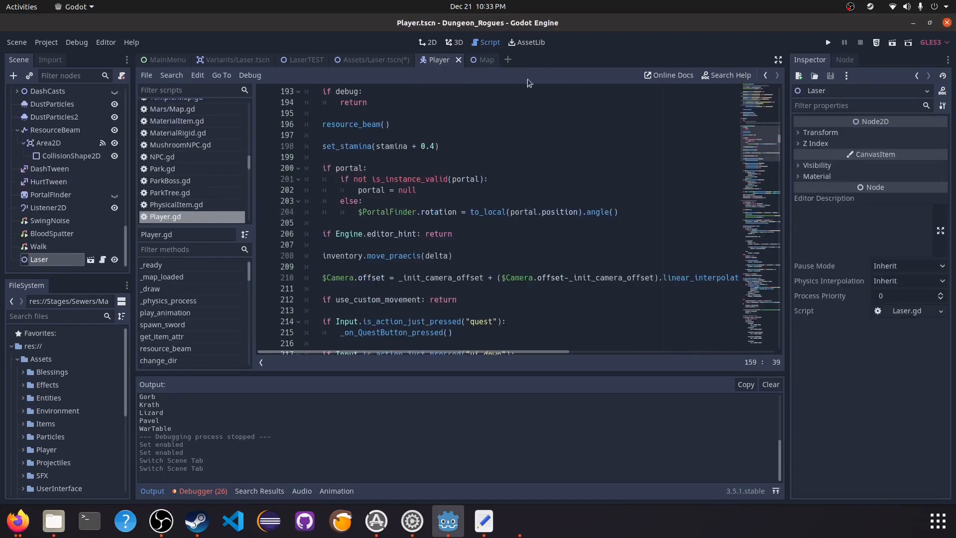
left_click(477, 59)
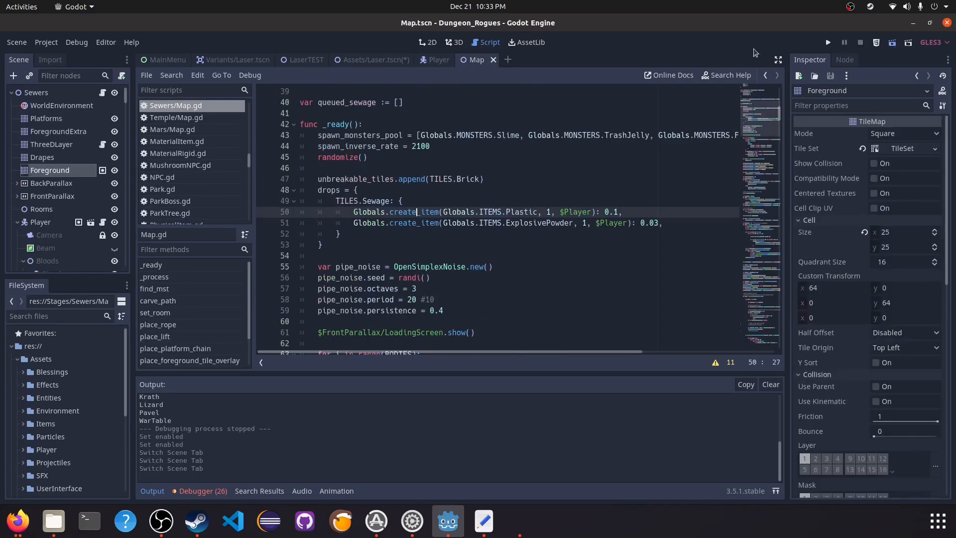
left_click(827, 42)
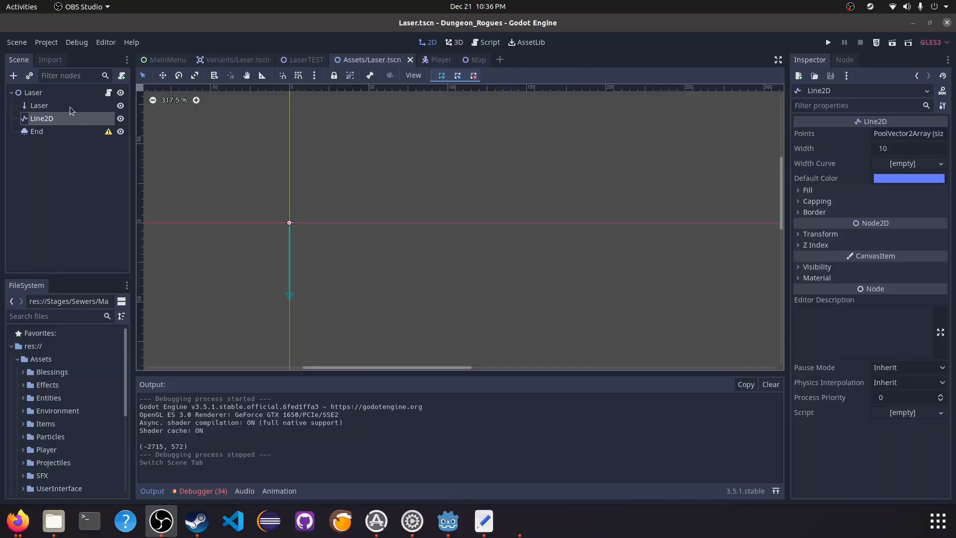
Recolour the Line2D's default colour to cyan
left_click(908, 178)
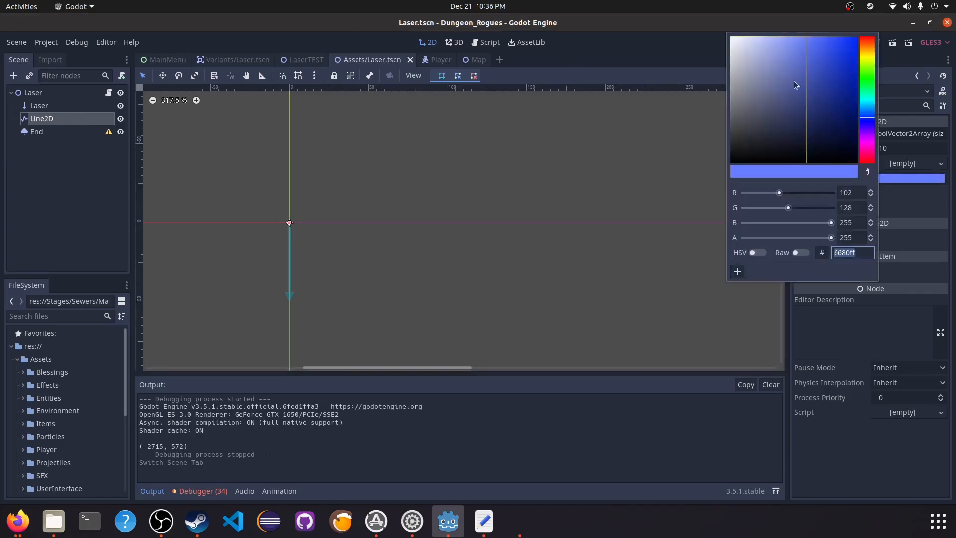
left_click(840, 51)
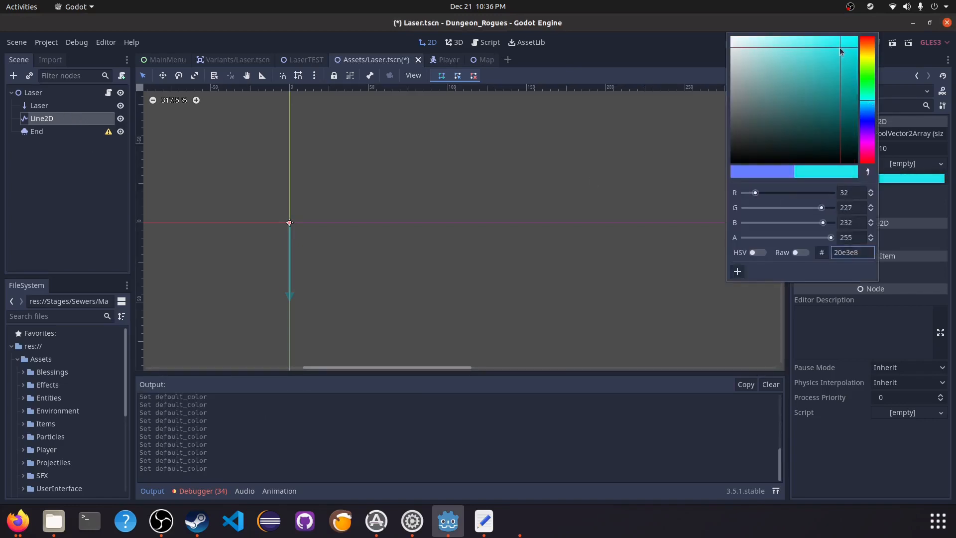
left_click(802, 252)
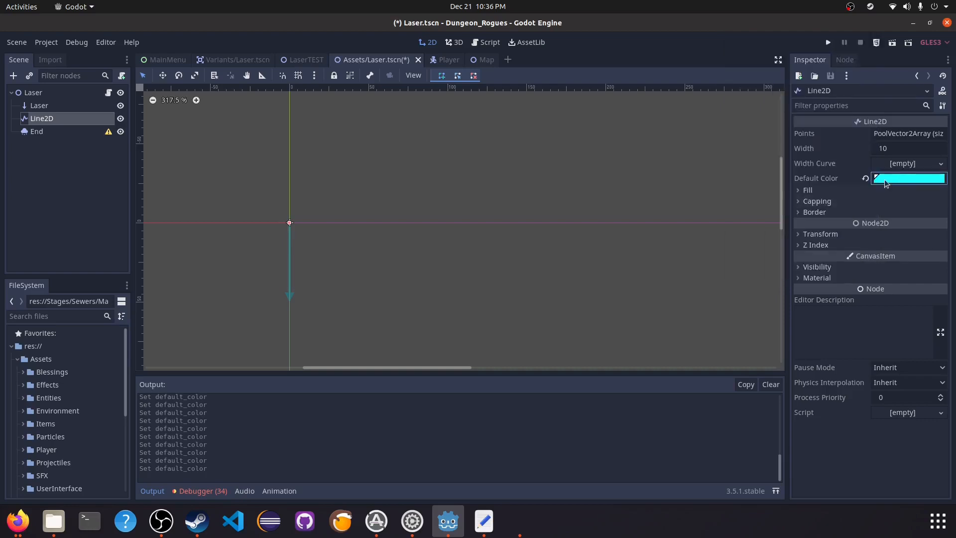
Set the line width to 5 with round joints and round begin cap, then return to Map
left_click(907, 148)
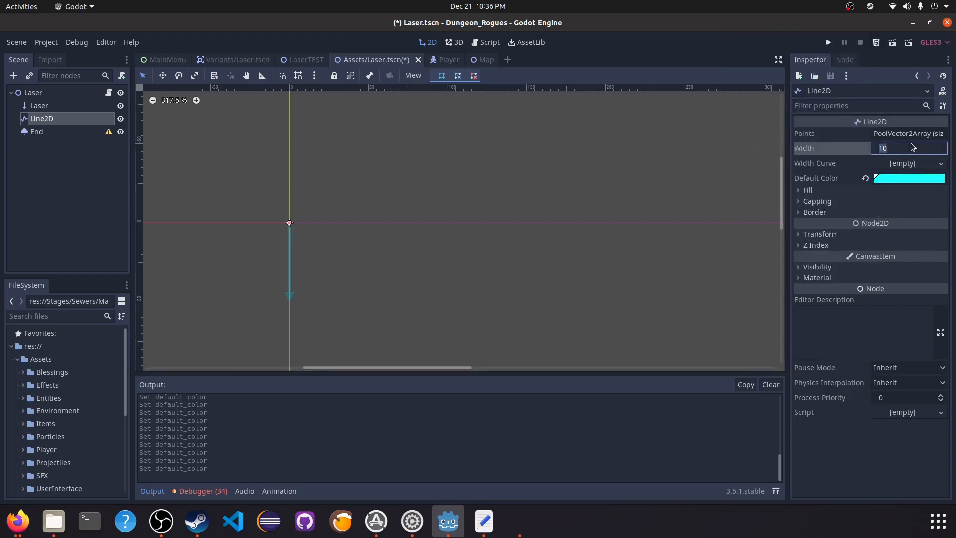
type("5")
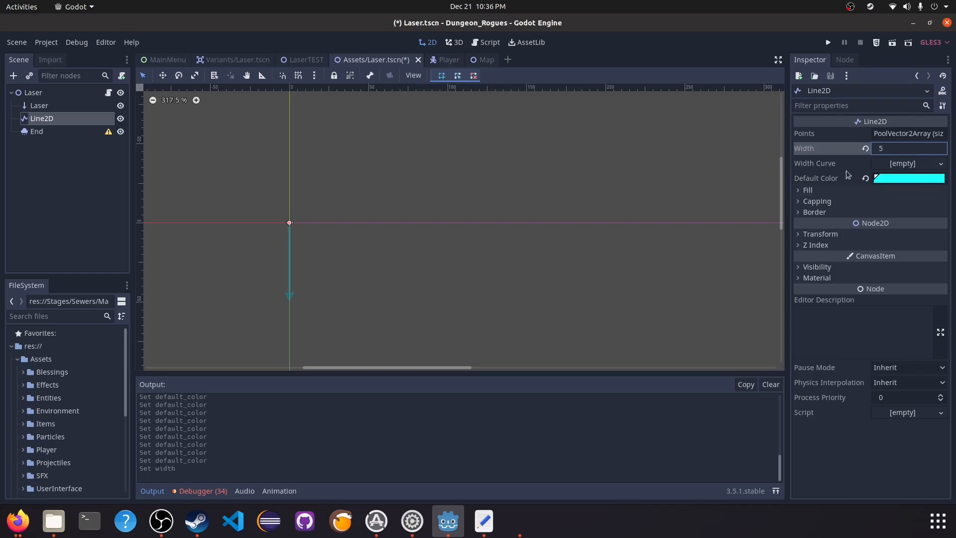
mouse_move(848, 210)
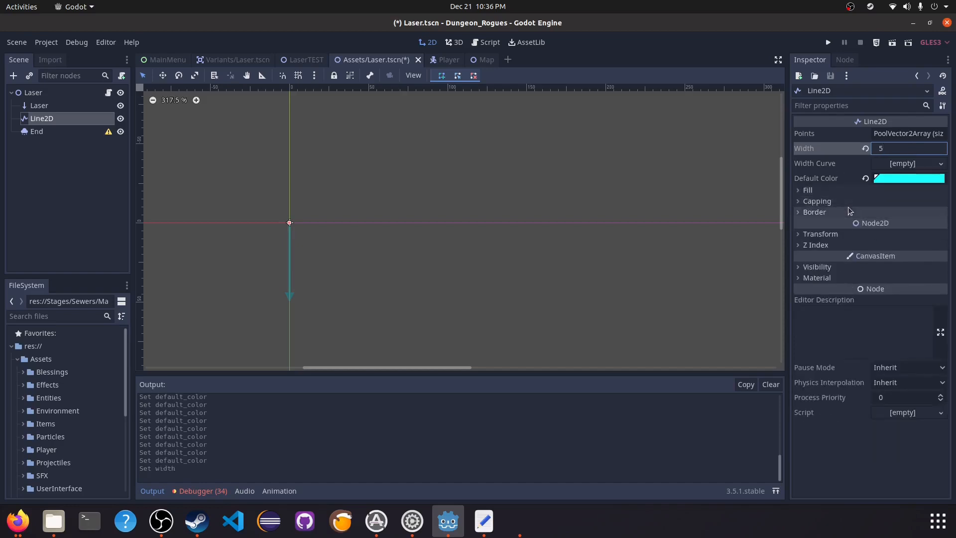
left_click(816, 200)
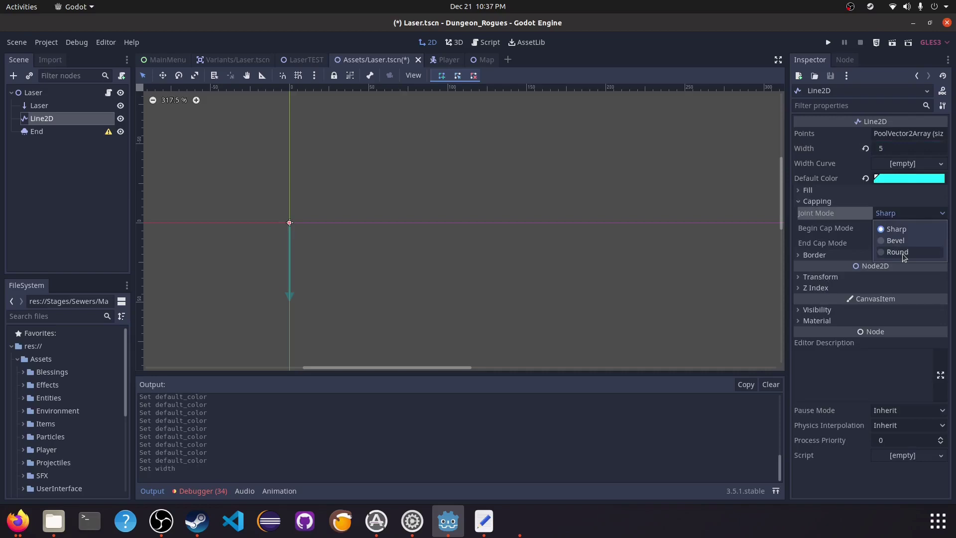
left_click(897, 252)
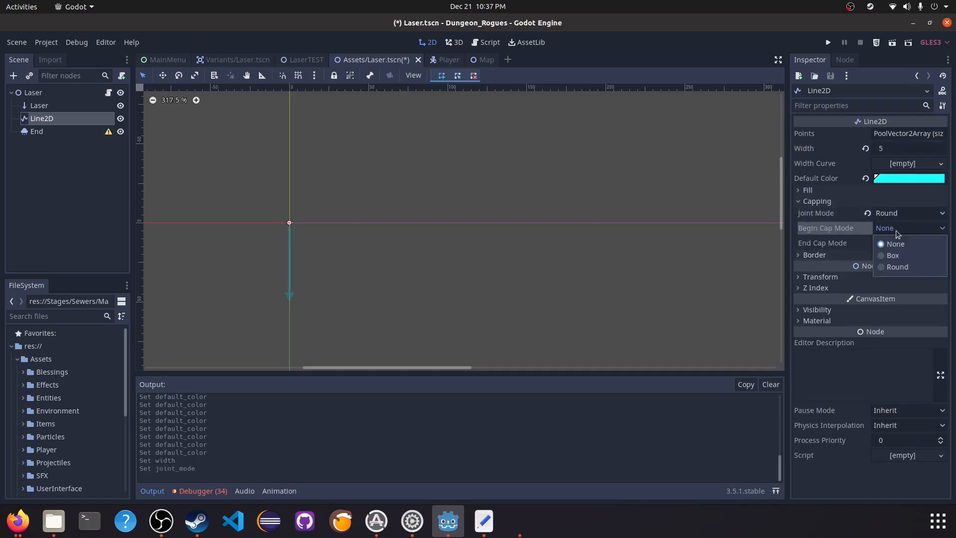
left_click(896, 267)
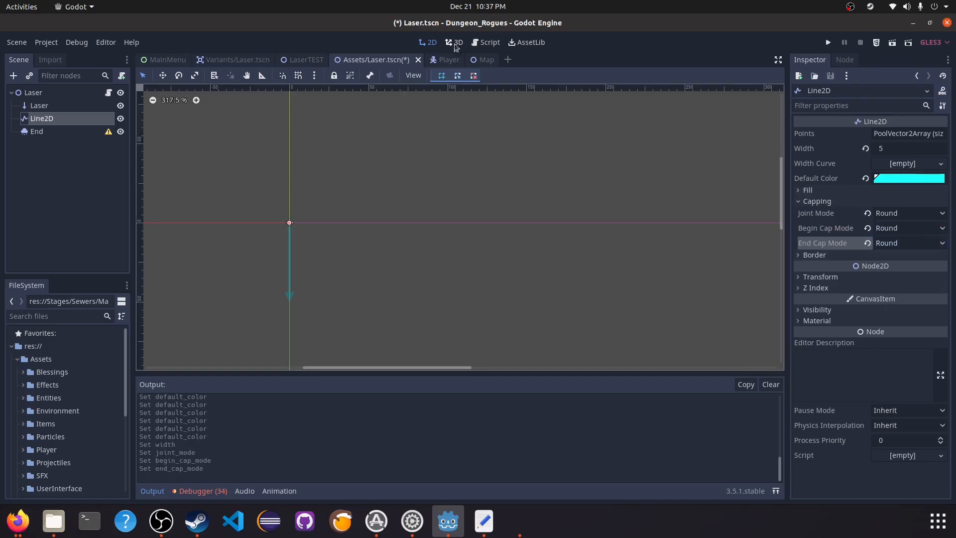
left_click(477, 59)
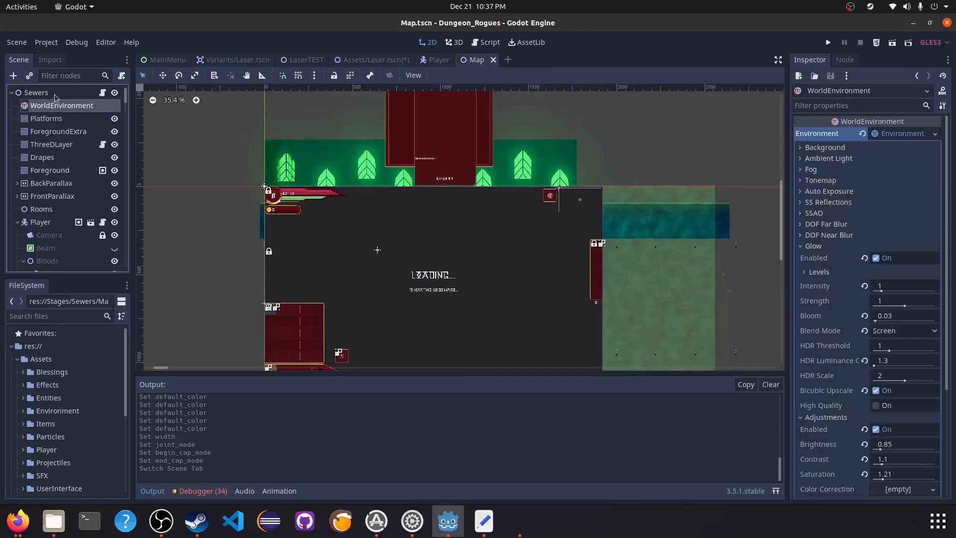
mouse_move(21, 110)
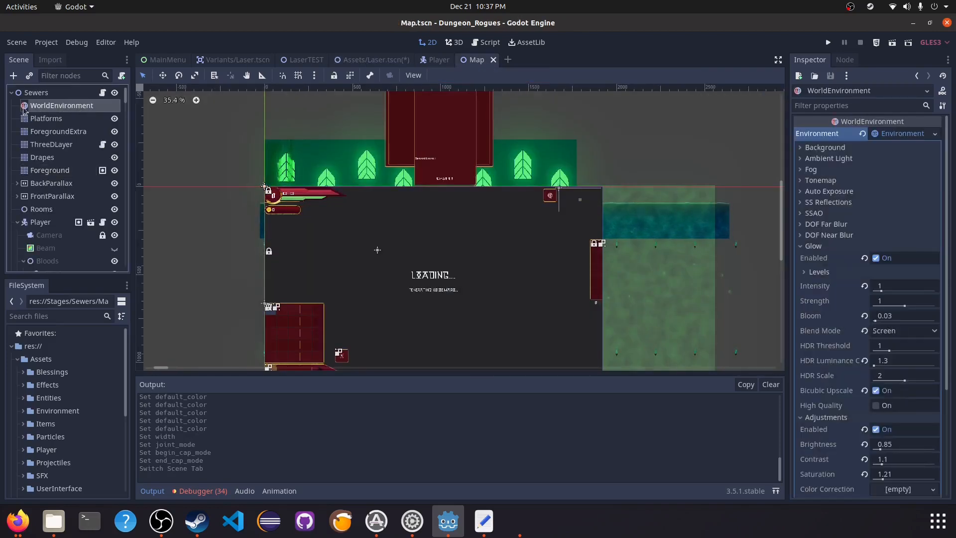
left_click(824, 147)
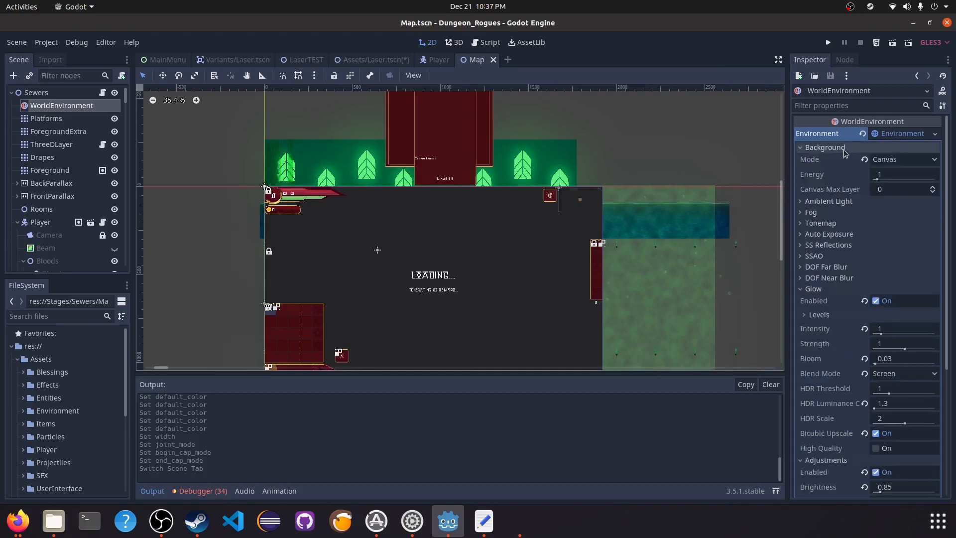
scroll("down", 3)
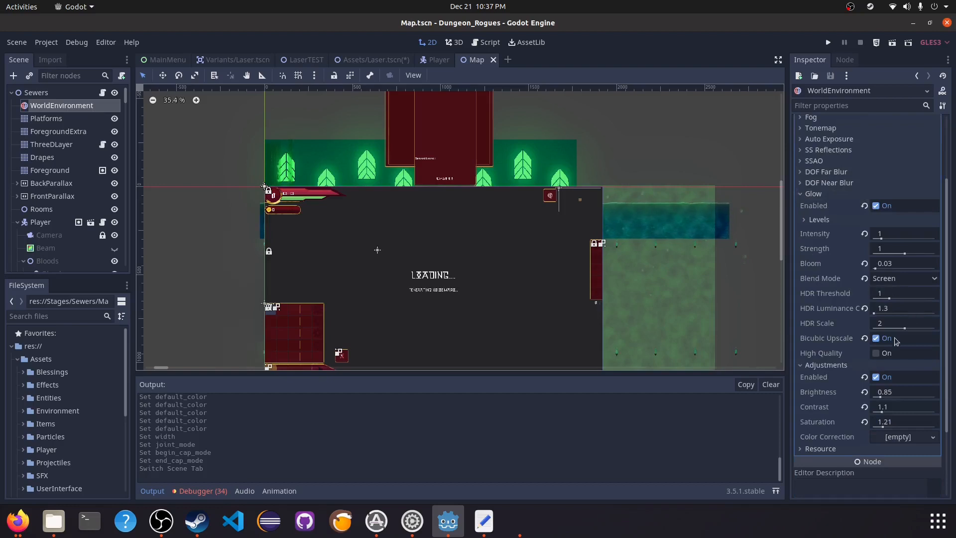
mouse_move(890, 384)
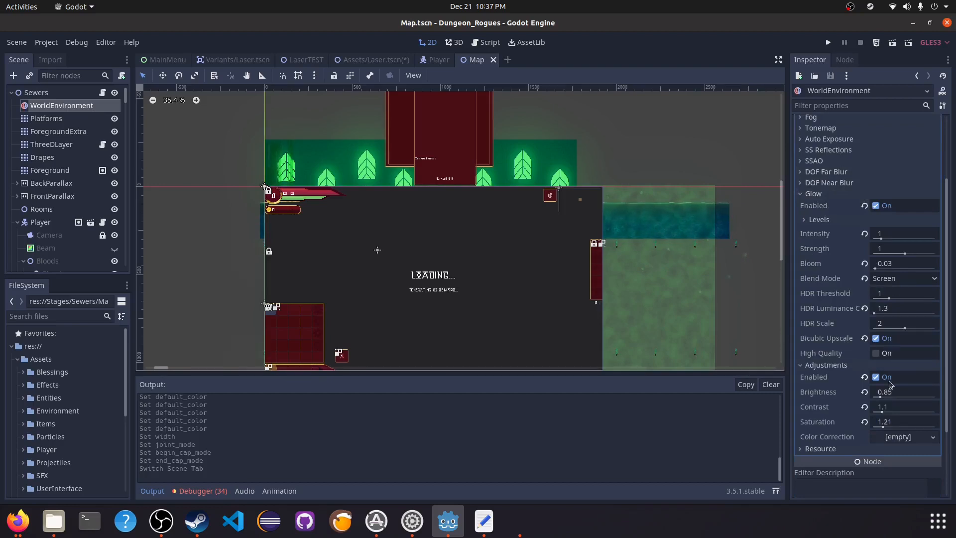
scroll("up", 3)
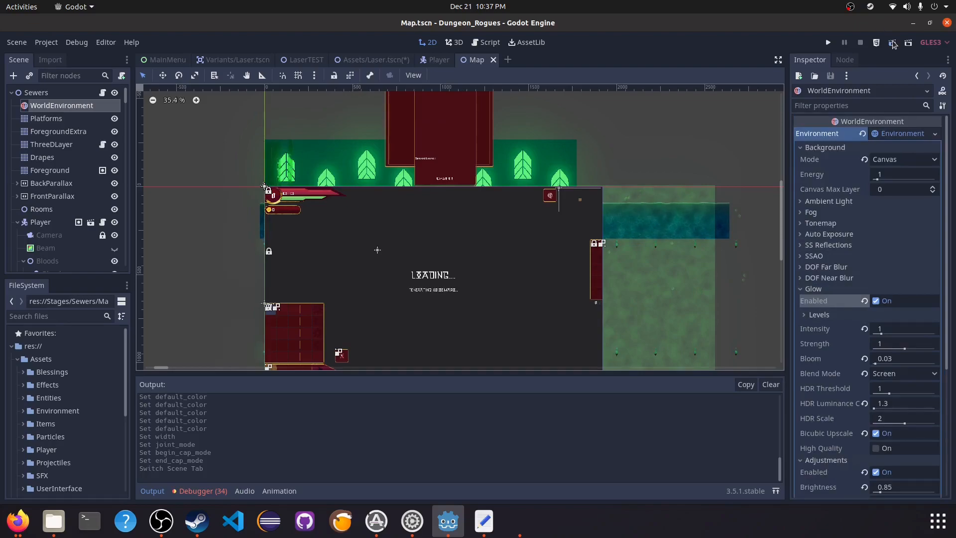
left_click(827, 42)
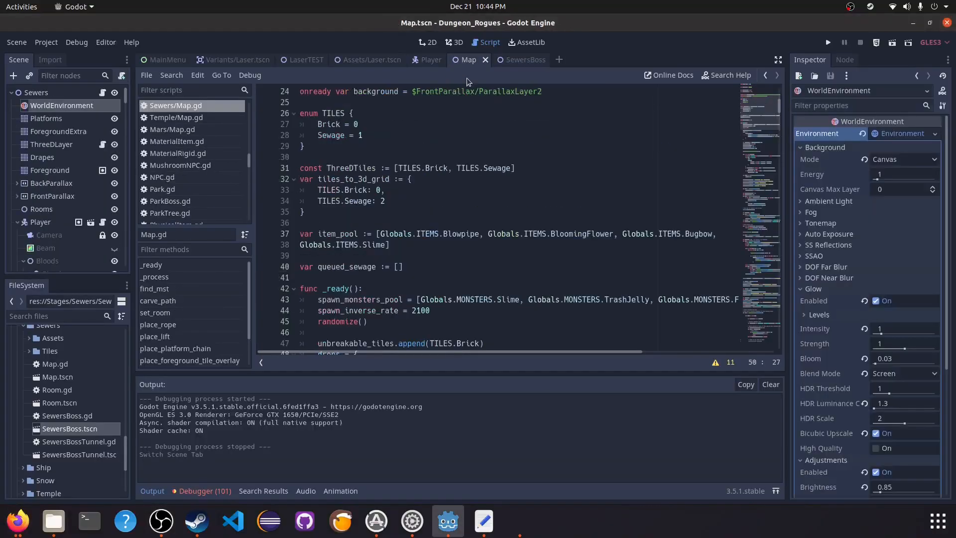
Give the End particles a new ParticlesMaterial in the Laser scene and reveal its scale settings
left_click(370, 59)
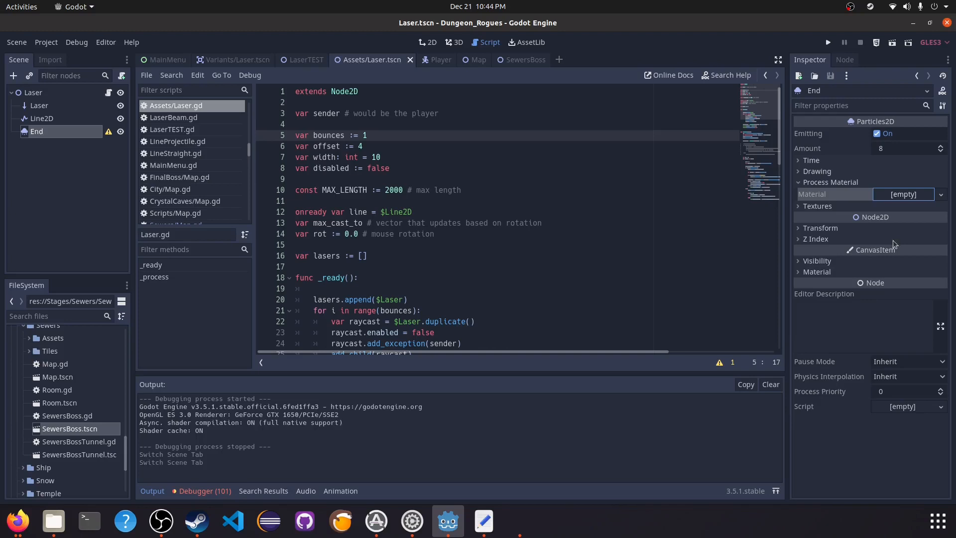
left_click(939, 194)
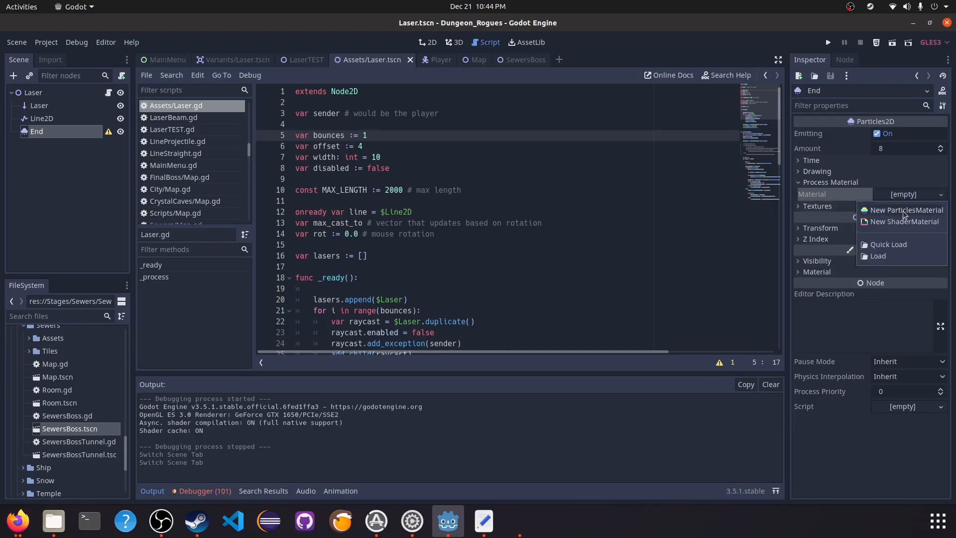
left_click(905, 210)
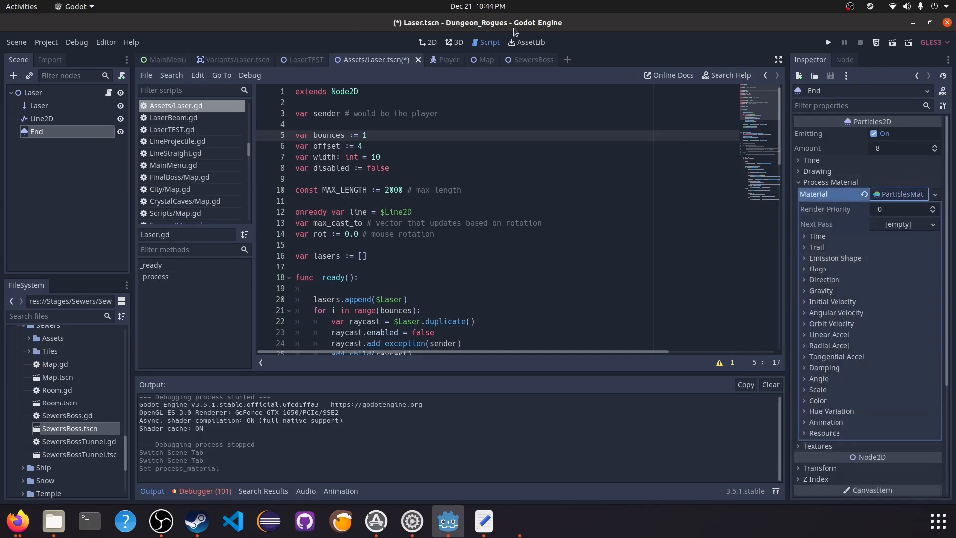
left_click(427, 41)
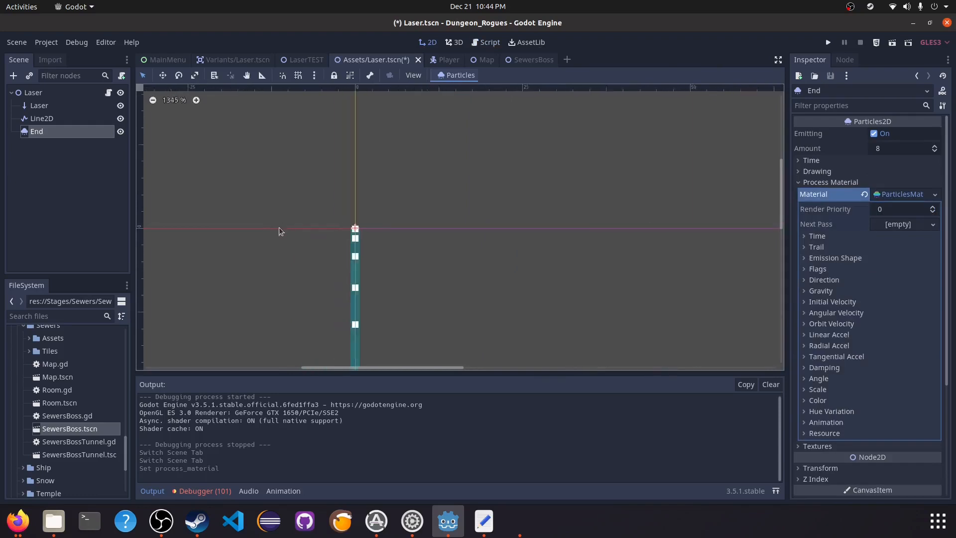
scroll("down", 3)
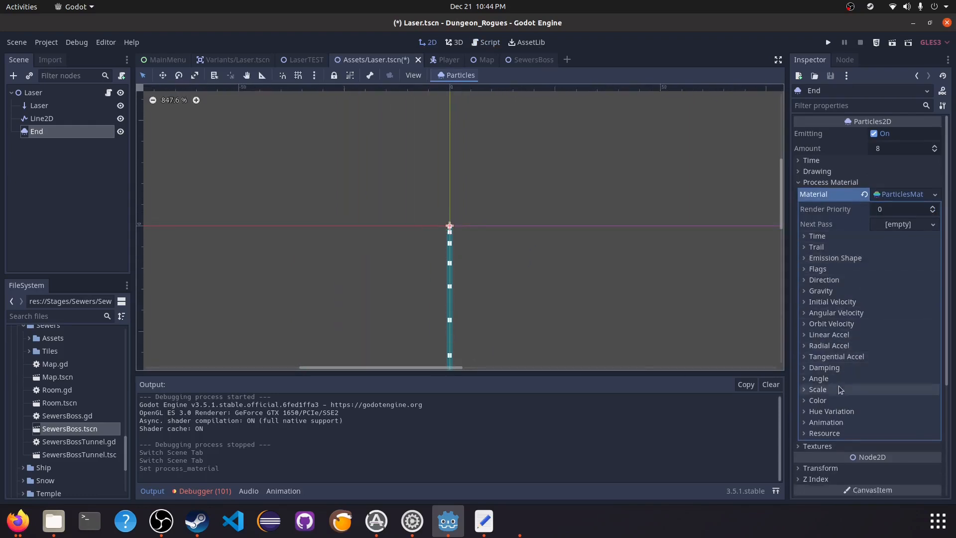
left_click(817, 388)
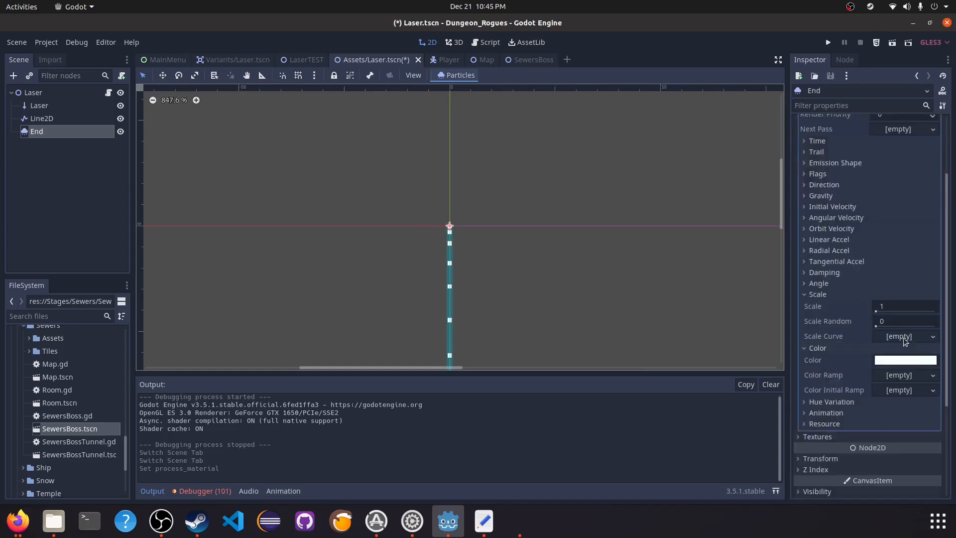
Assign a new CurveTexture scale curve to the End particles and remove one of its points
left_click(904, 335)
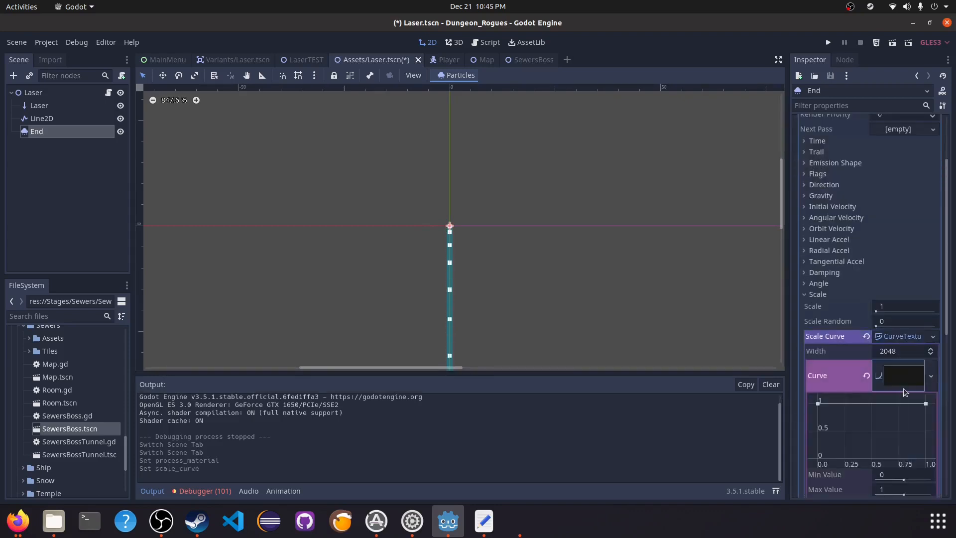
right_click(872, 424)
type("1")
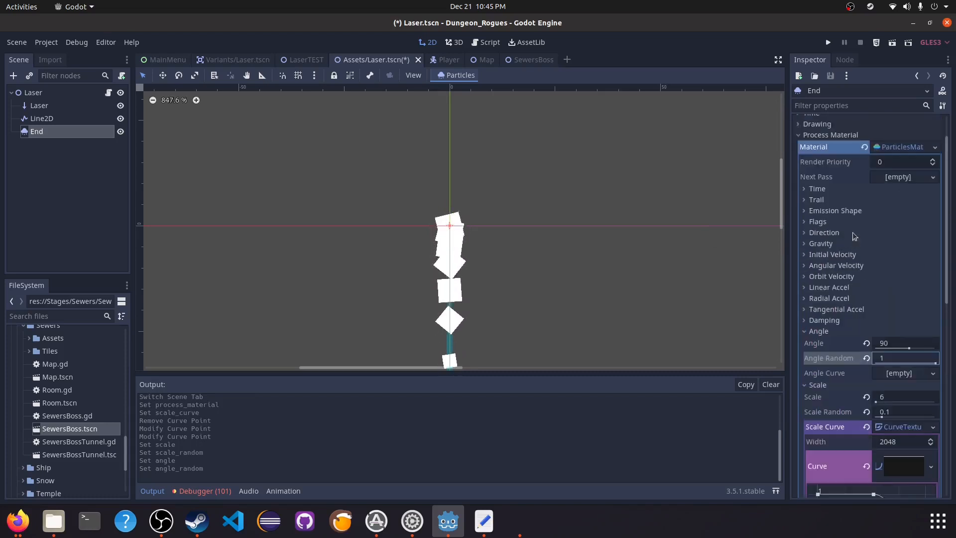
left_click(824, 232)
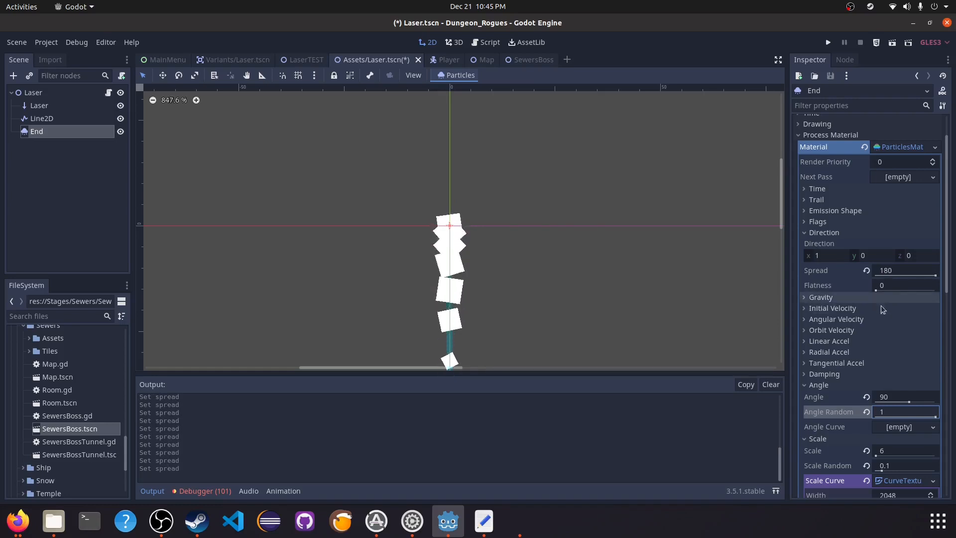
Adjust the End particles' initial velocity, amount and lifetime for an outward burst
left_click(833, 307)
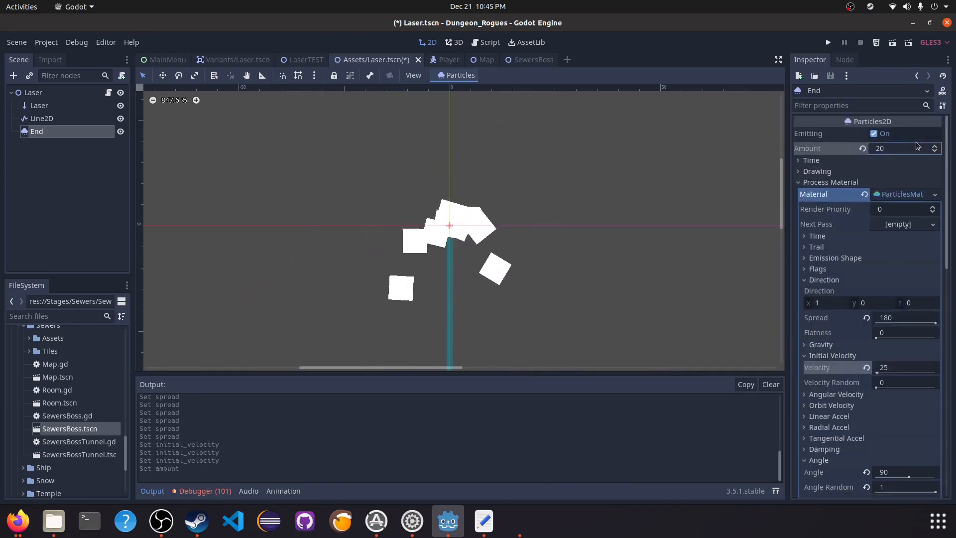
scroll("down", 3)
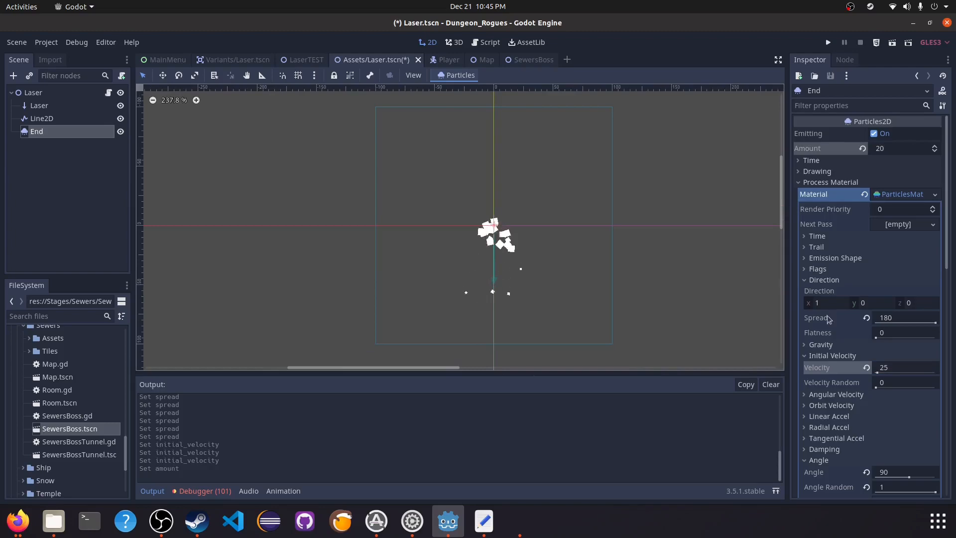
left_click(811, 159)
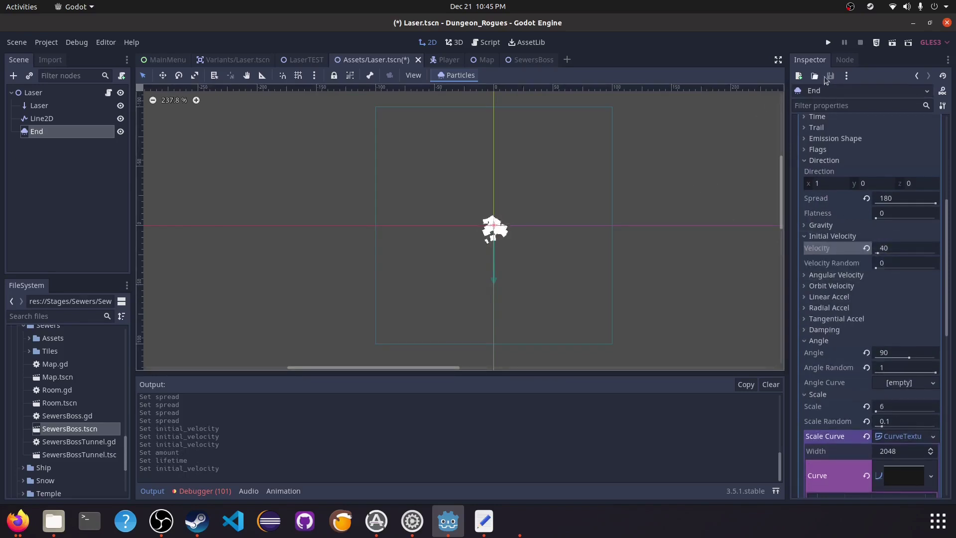
mouse_move(538, 56)
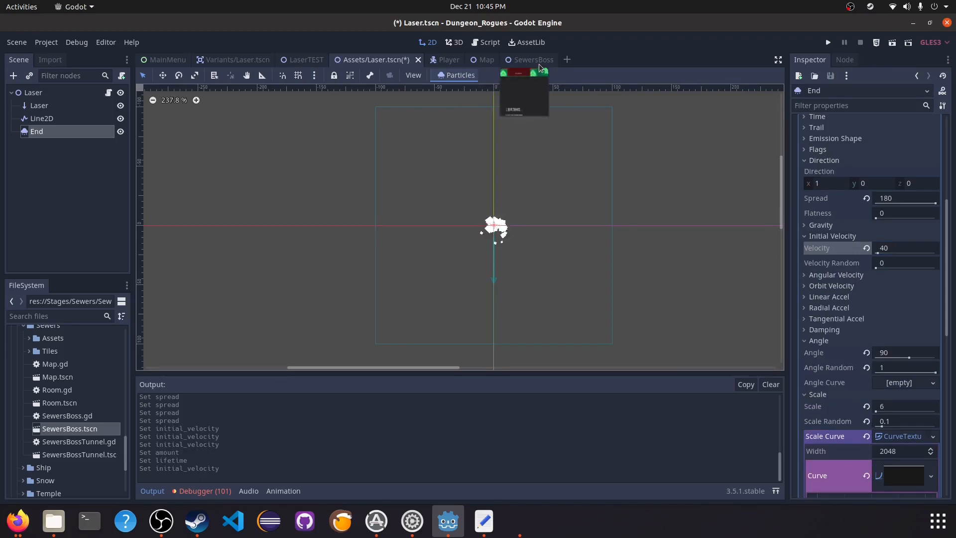
Run the game from the SewersBoss scene to test the cyan laser
left_click(529, 59)
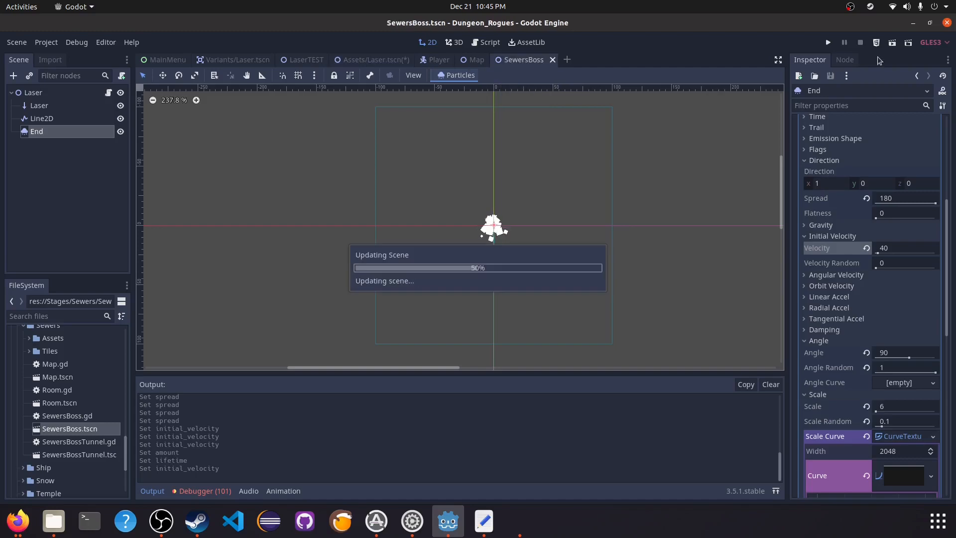
left_click(827, 42)
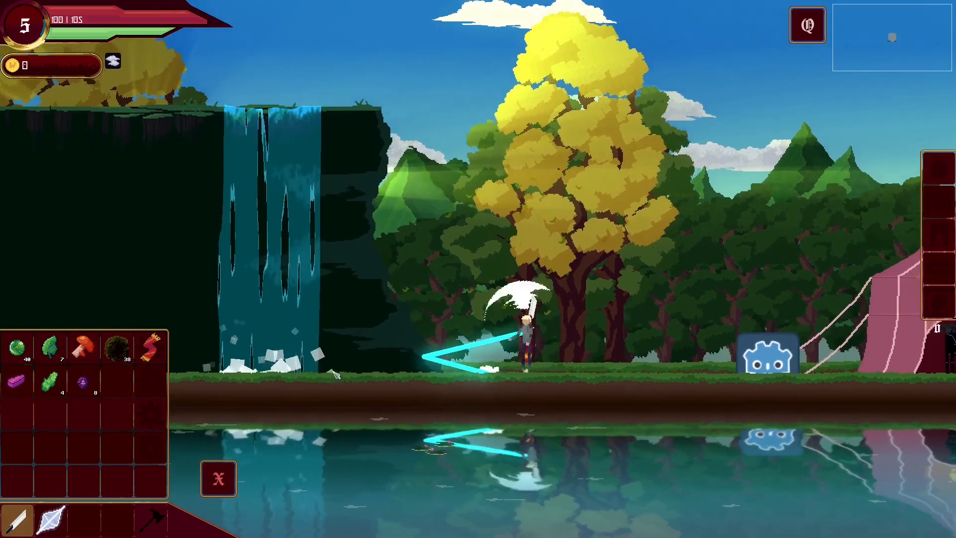